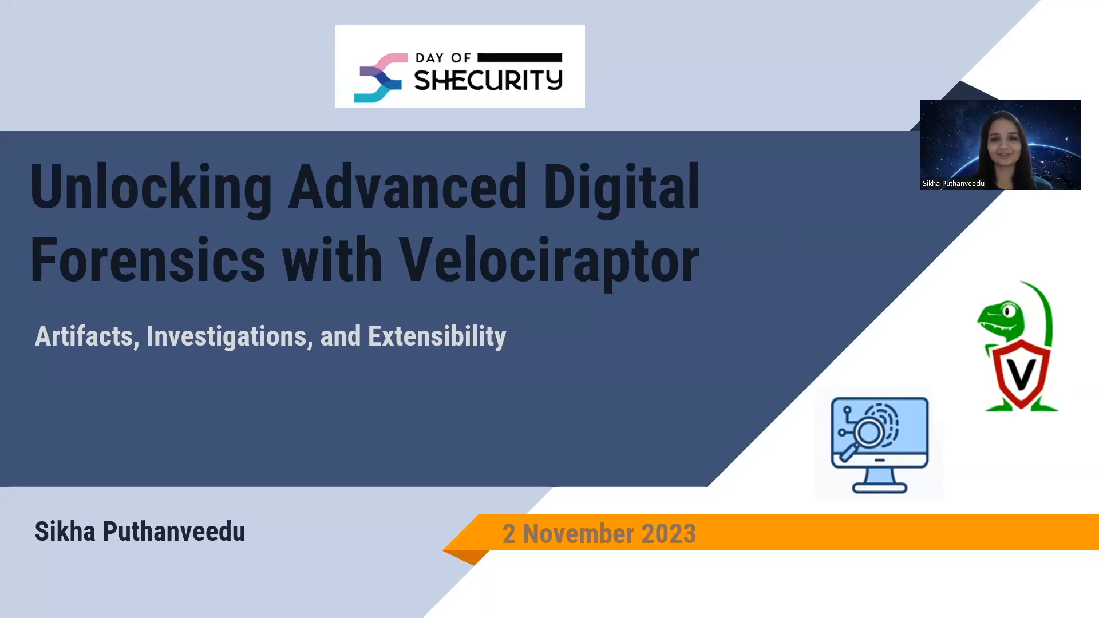
Step: Advance the slideshow to slide 4, 'Velociraptor - Introduction'
{"action": "scroll", "scroll_direction": "down", "scroll_amount": 3}
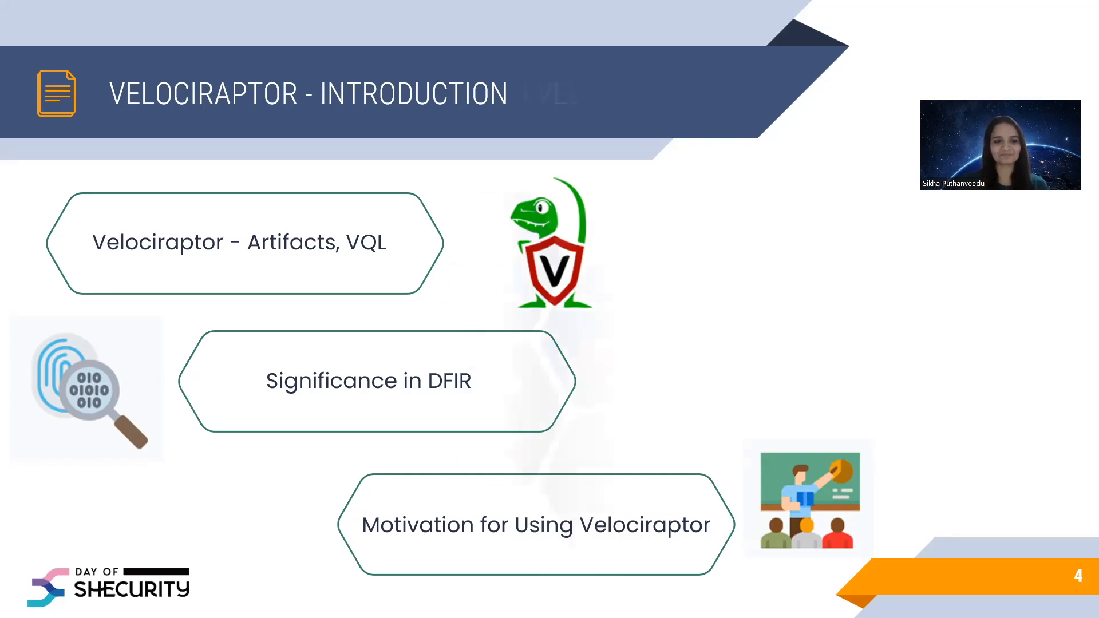
{"action": "key", "text": "Right"}
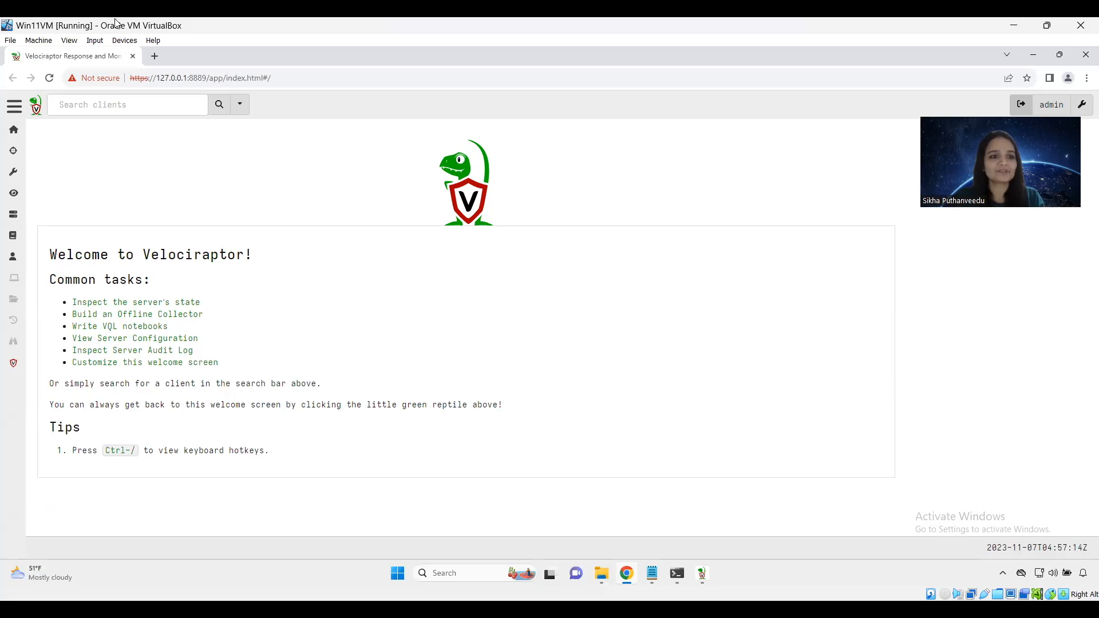
Step: Show all clients, select Win11PC's client ID, view its Collected flows and begin a new collection
{"action": "left_click", "coordinate": [239, 104]}
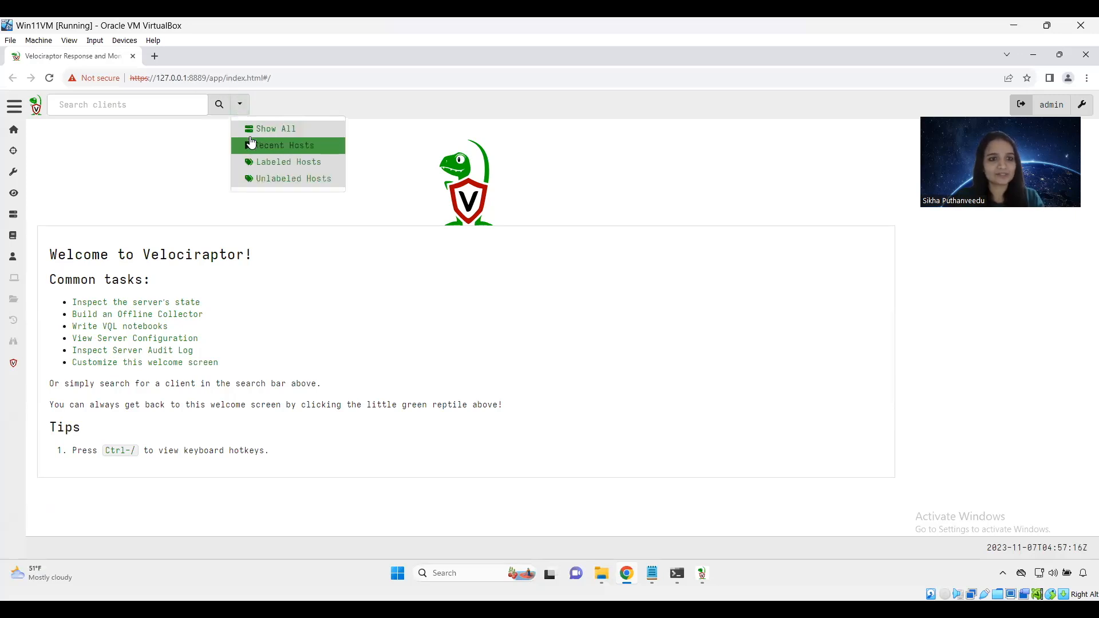
{"action": "left_click", "coordinate": [275, 128]}
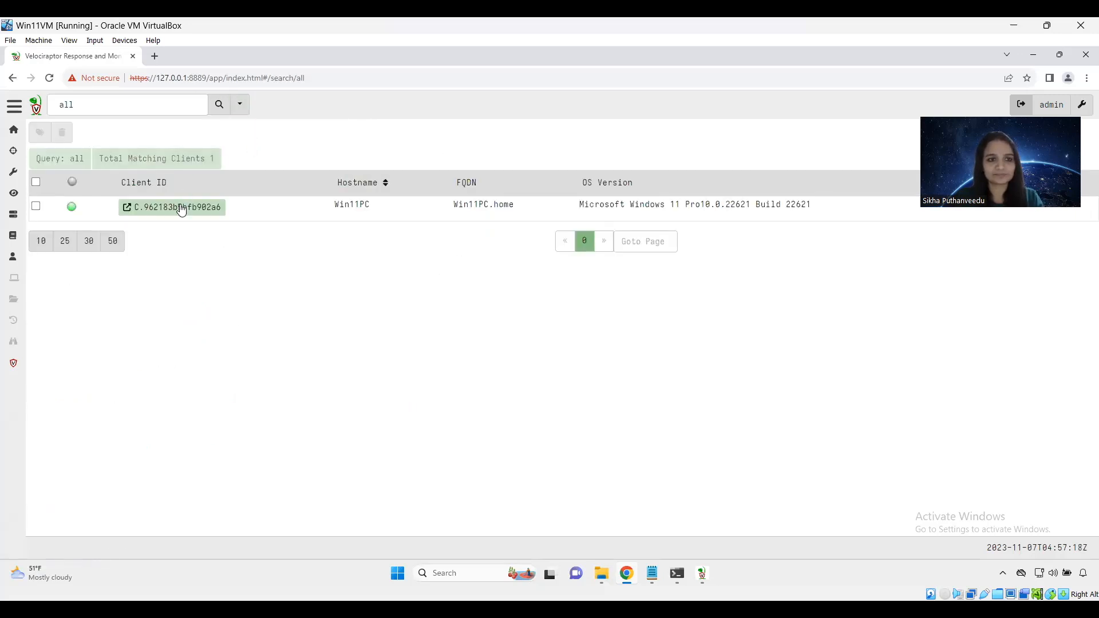
{"action": "left_click", "coordinate": [176, 208]}
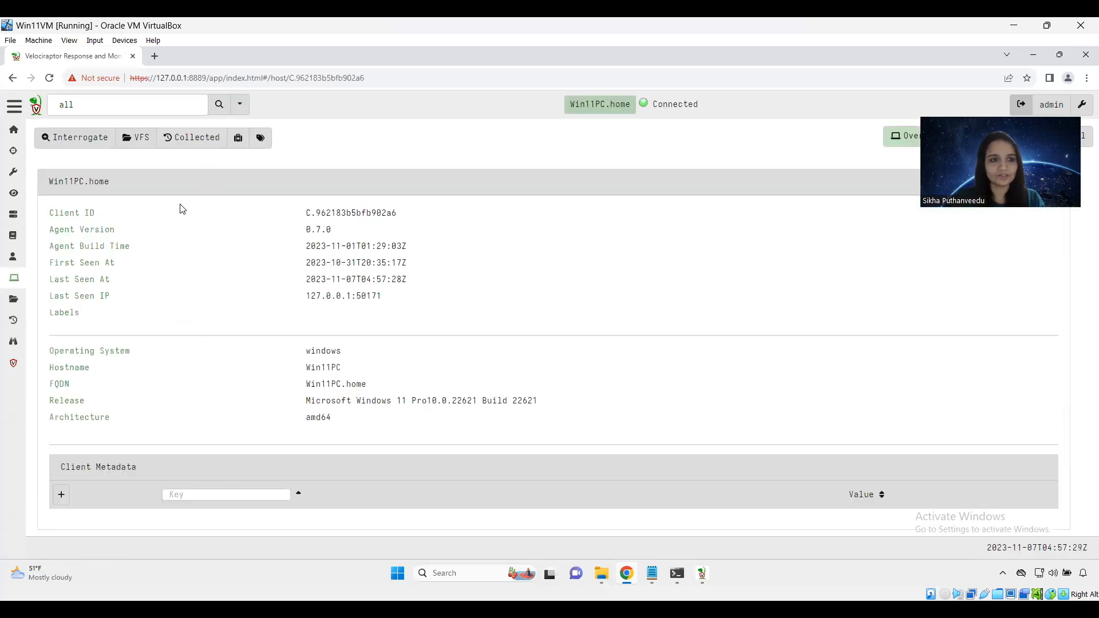
{"action": "left_click", "coordinate": [191, 137]}
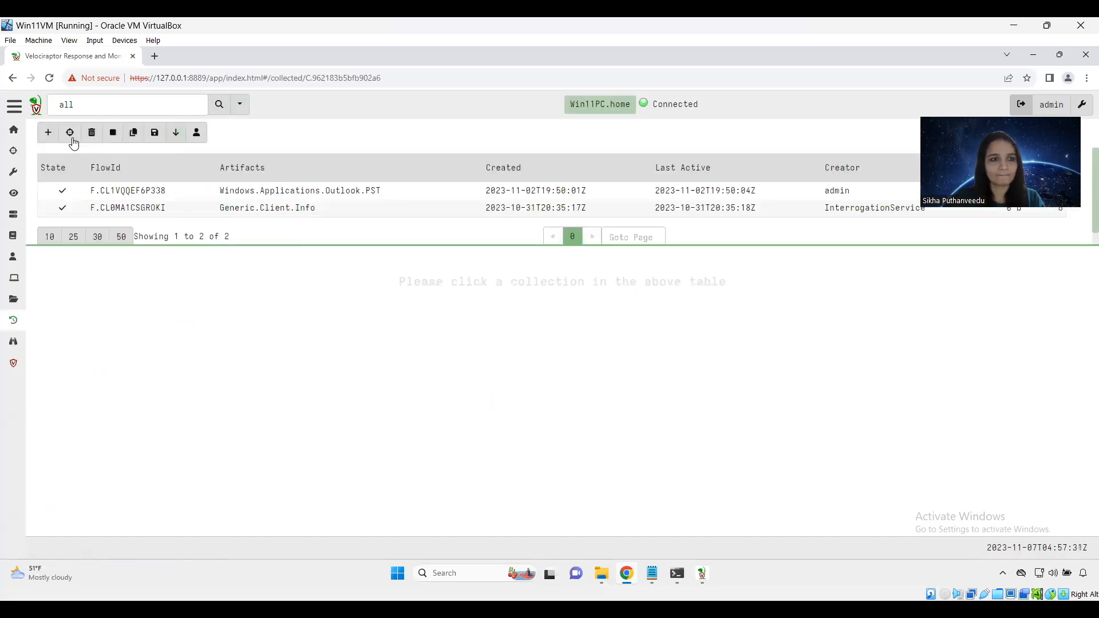
{"action": "mouse_move", "coordinate": [48, 132]}
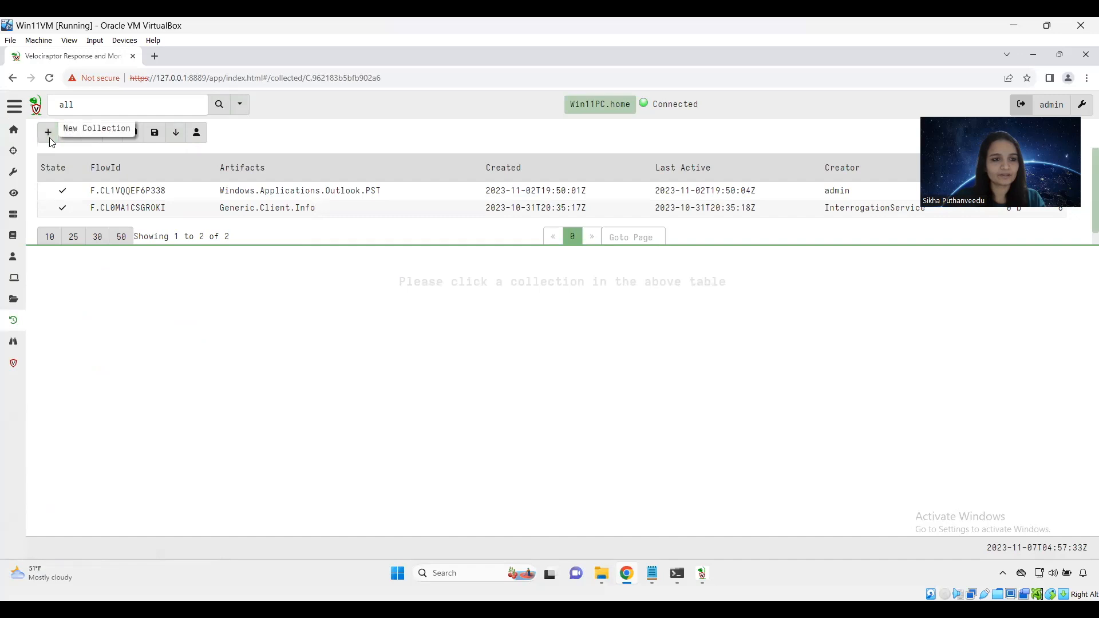
{"action": "left_click", "coordinate": [47, 133]}
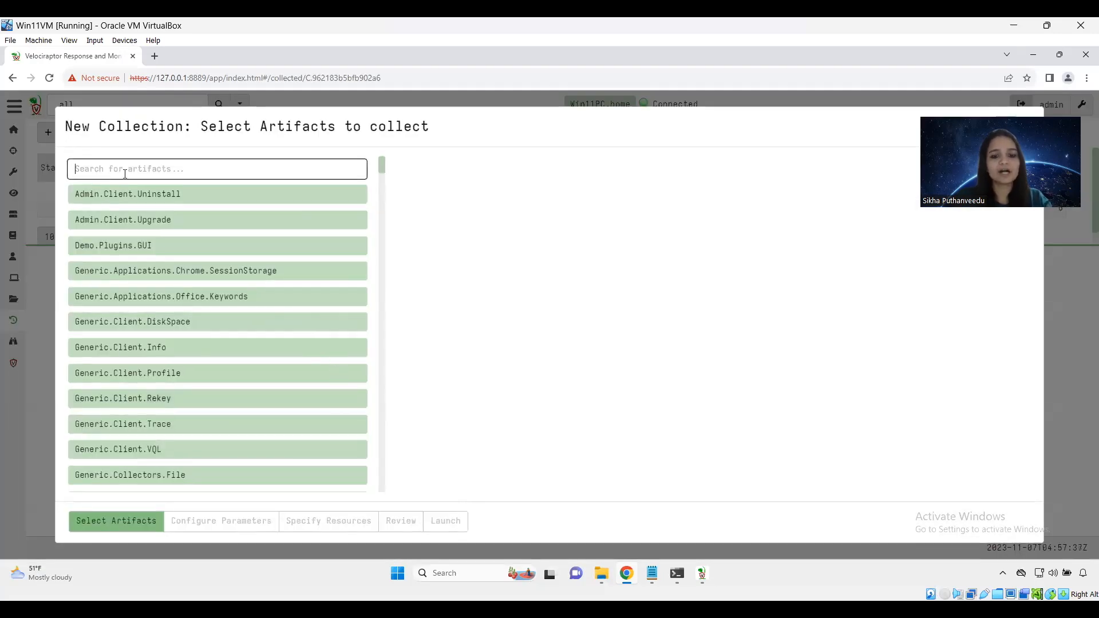
Step: Search 'outl', select Windows.Applications.Outlook.PST, review its parse_pst source and proceed to Configure Parameters
{"action": "type", "text": "outlook"}
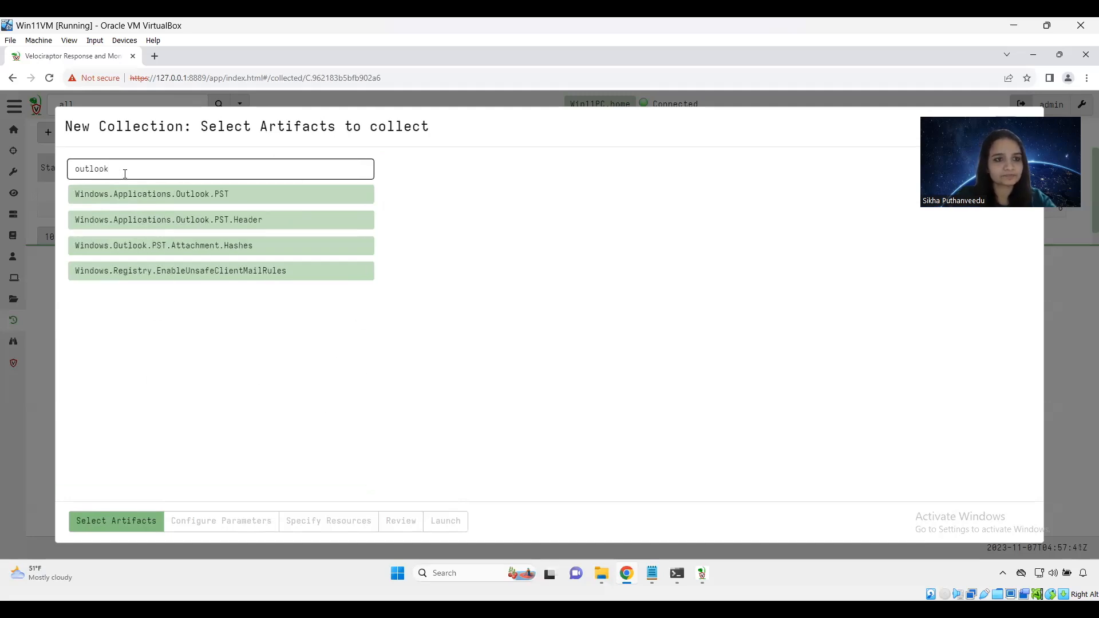
{"action": "left_click", "coordinate": [151, 195]}
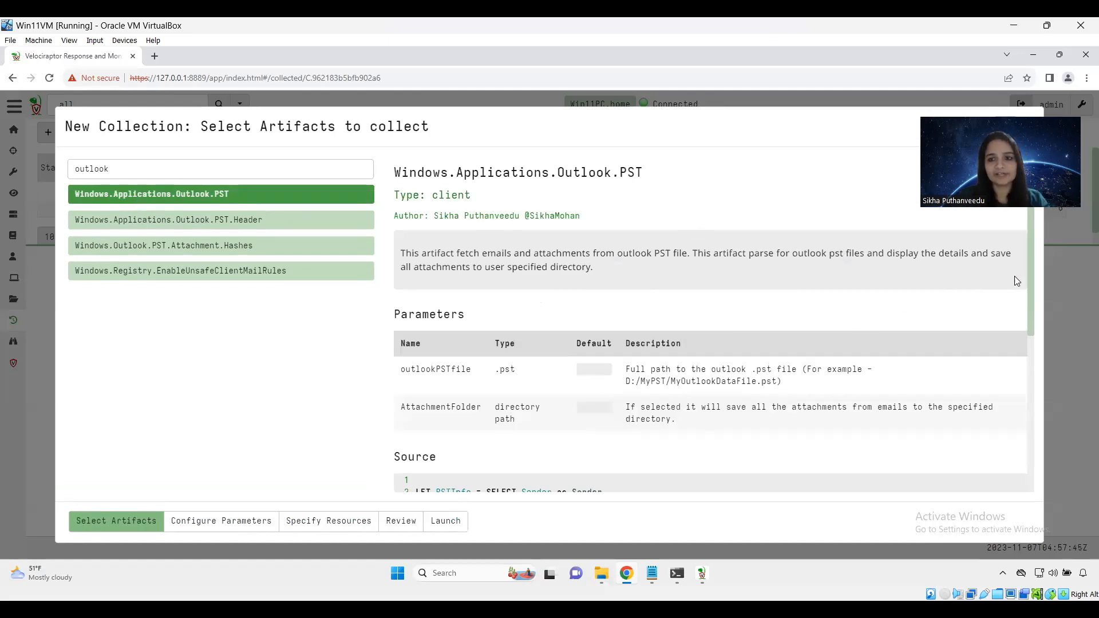
{"action": "mouse_move", "coordinate": [538, 203]}
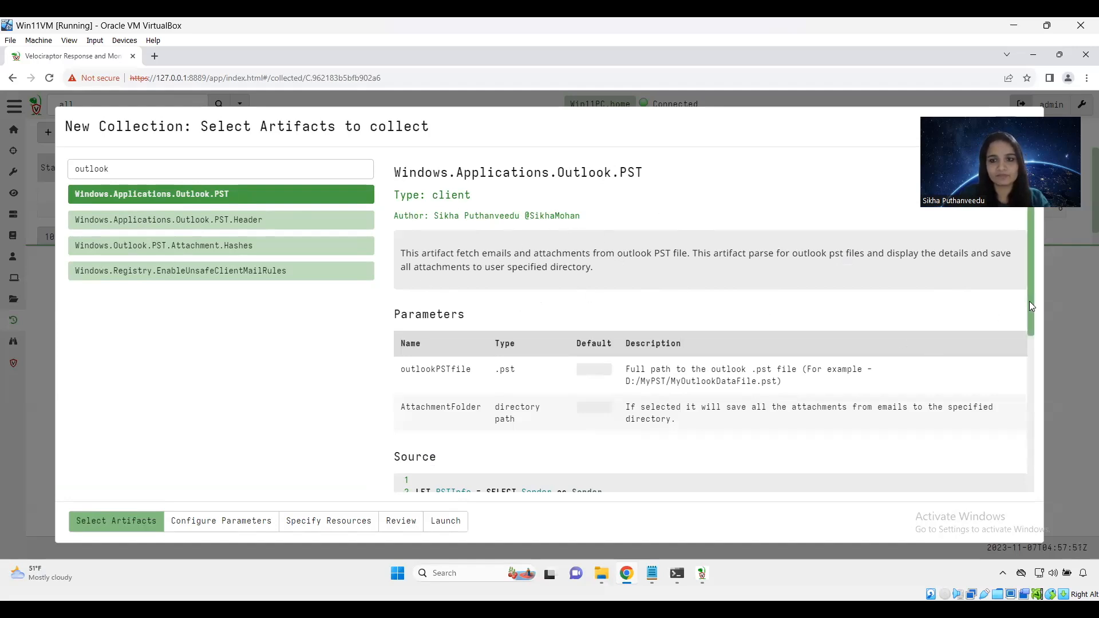
{"action": "scroll", "scroll_direction": "down", "scroll_amount": 3}
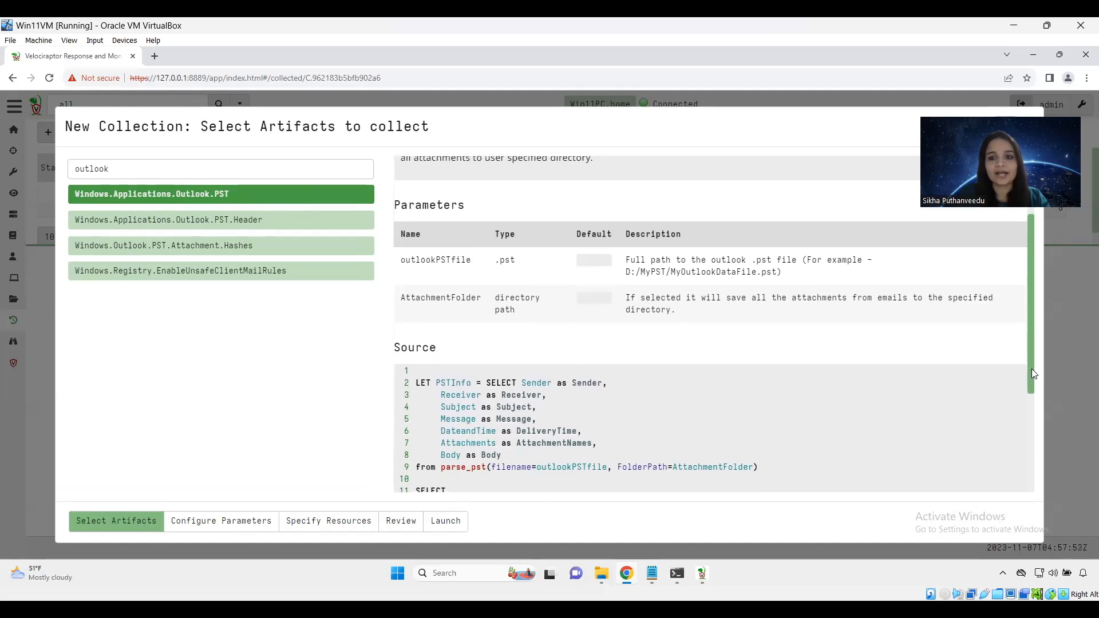
{"action": "scroll", "scroll_direction": "down", "scroll_amount": 3}
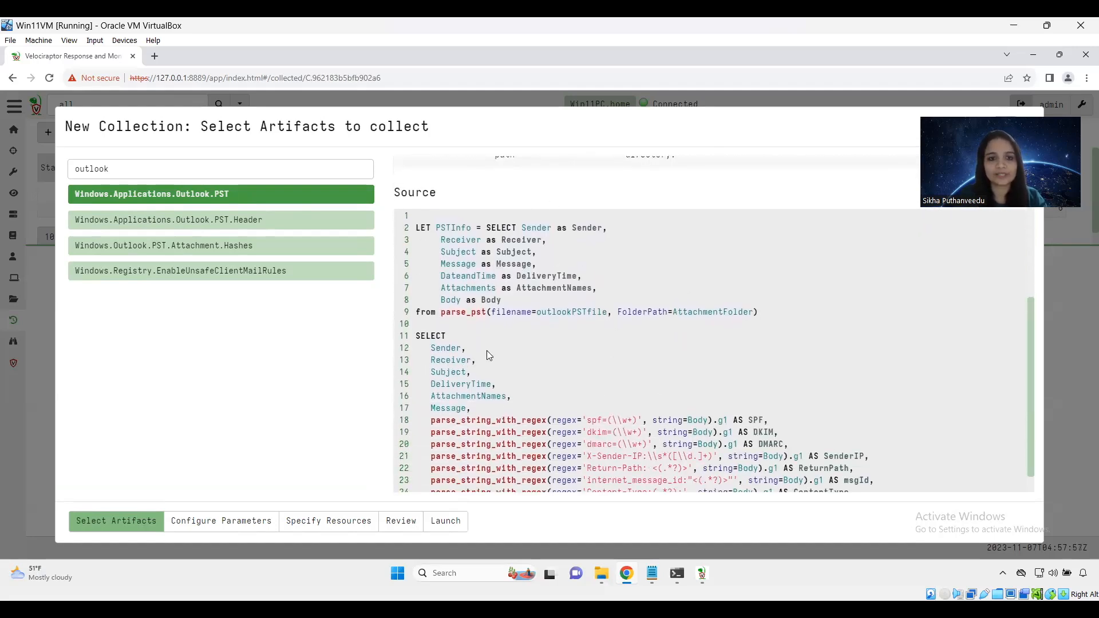
{"action": "double_click", "coordinate": [460, 311]}
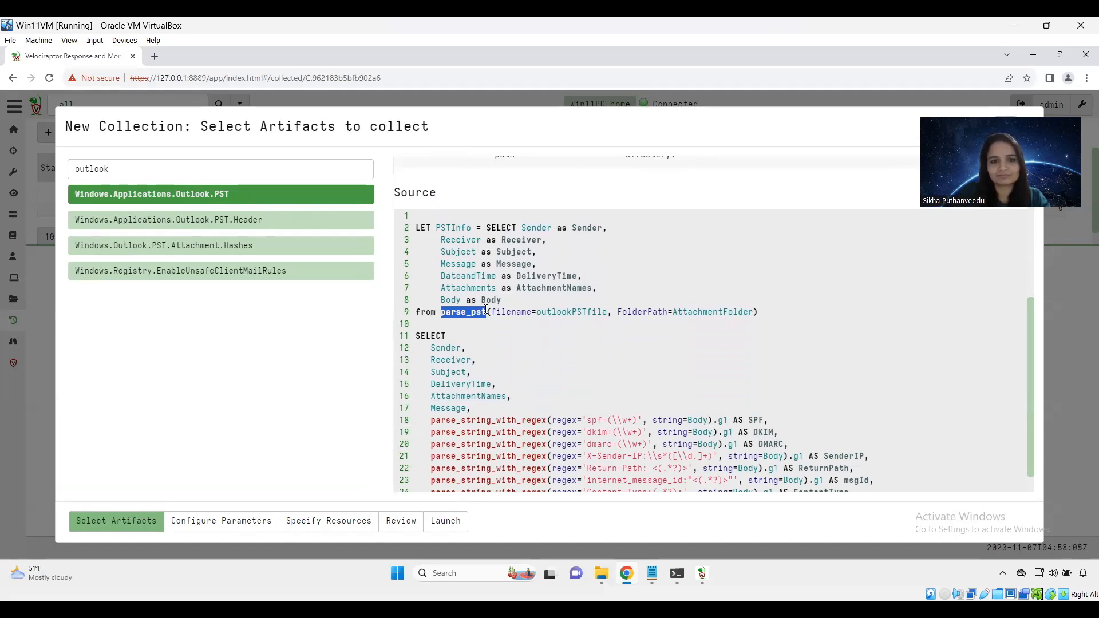
{"action": "mouse_move", "coordinate": [590, 351]}
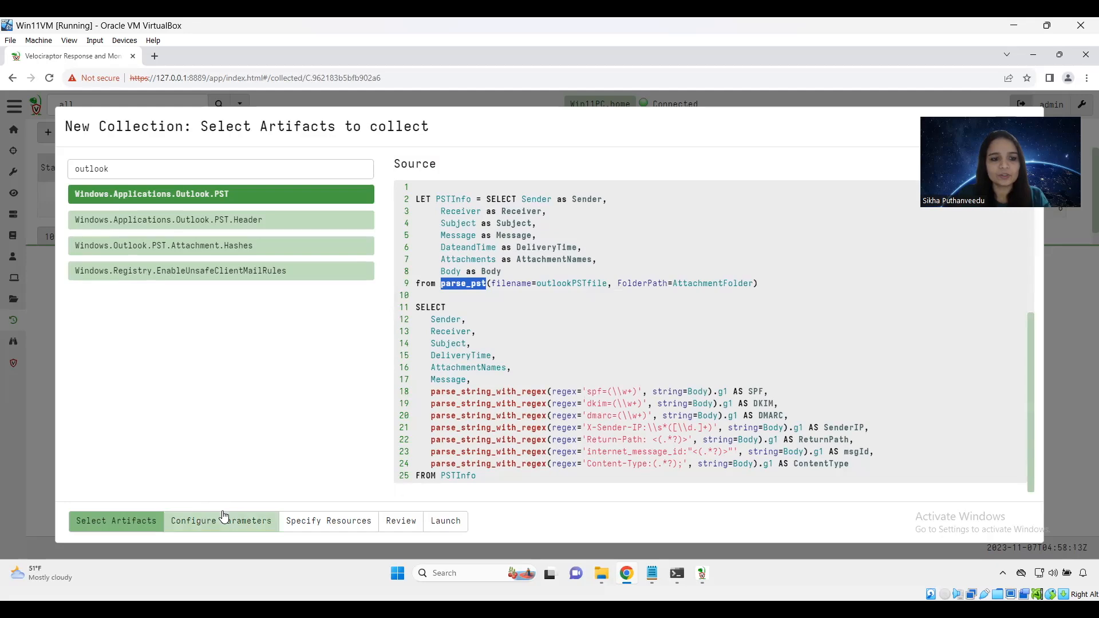
{"action": "left_click", "coordinate": [220, 521]}
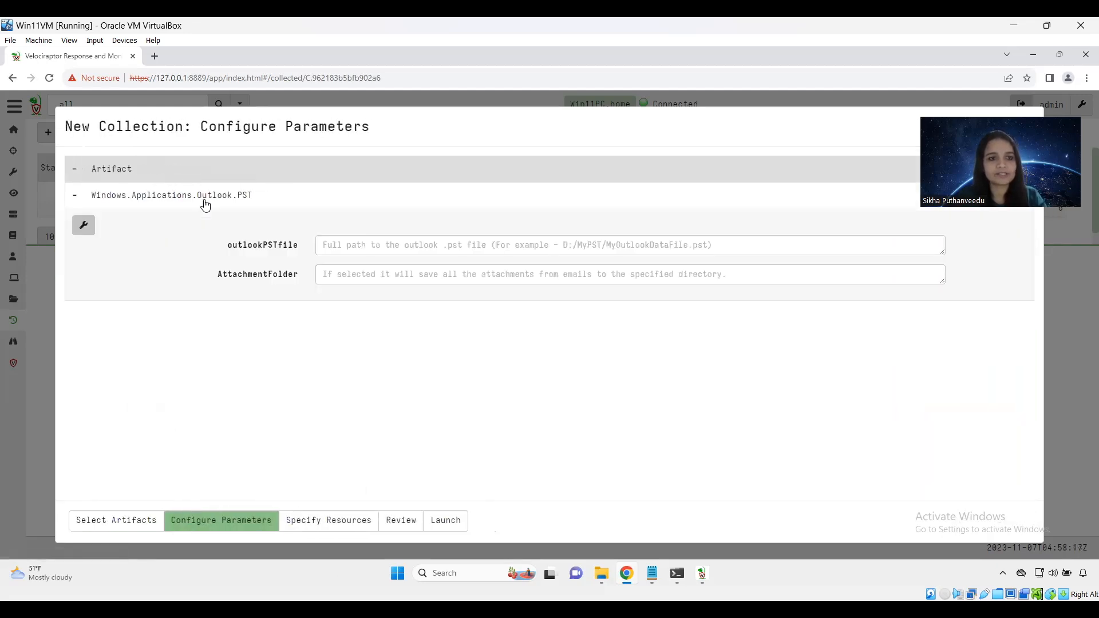
{"action": "mouse_move", "coordinate": [262, 245]}
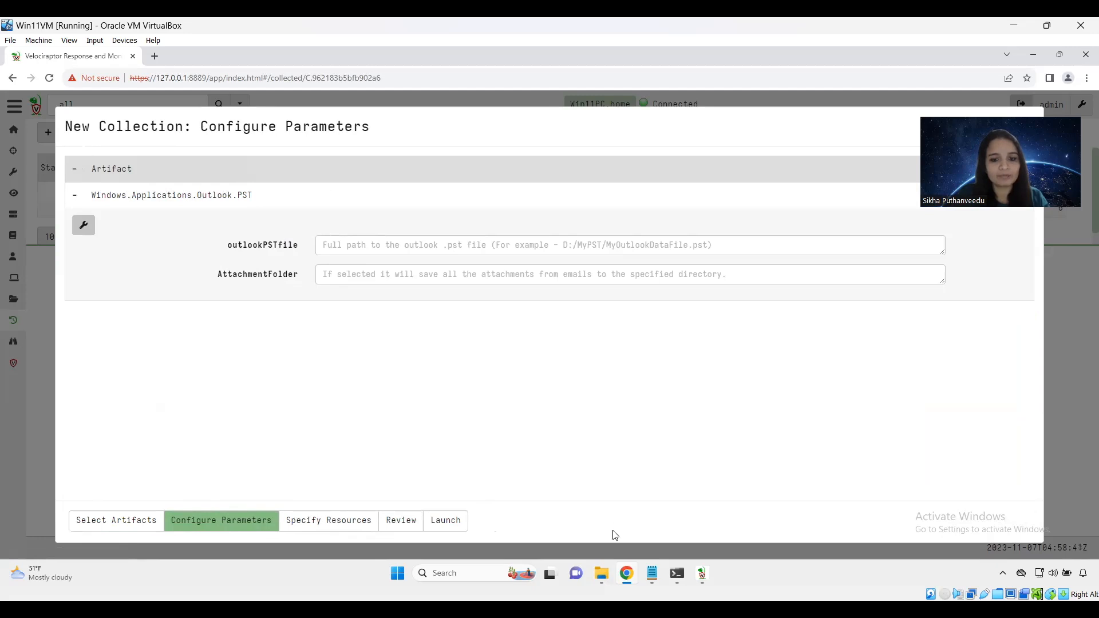
{"action": "mouse_move", "coordinate": [601, 572]}
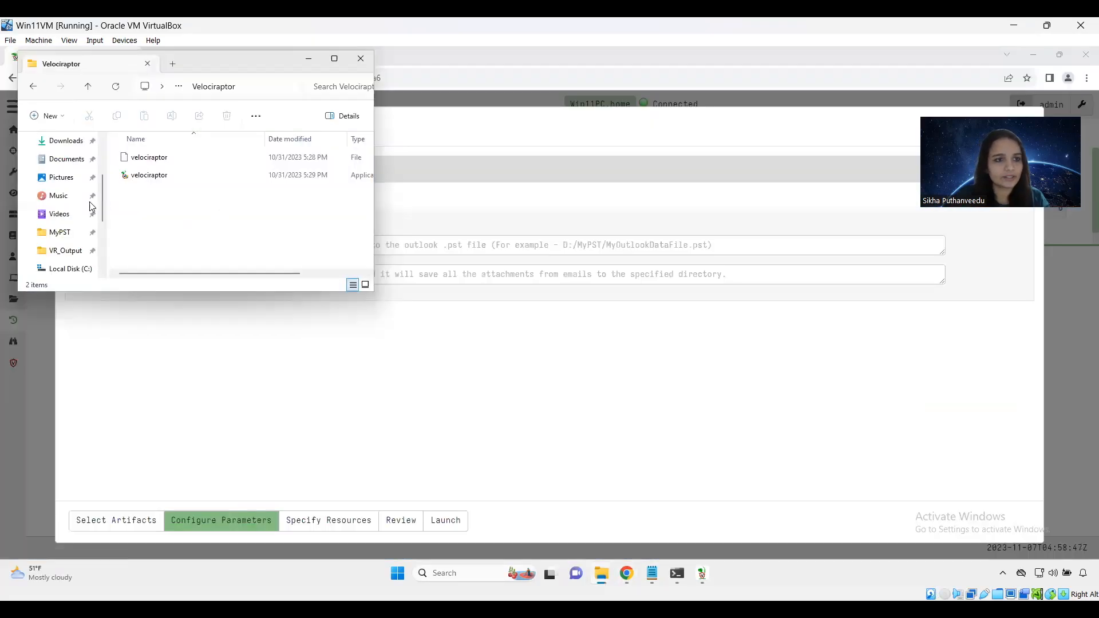
Step: Show MyOutlookDataFile.pst inside the MyPST folder, then close File Explorer
{"action": "left_click", "coordinate": [59, 232]}
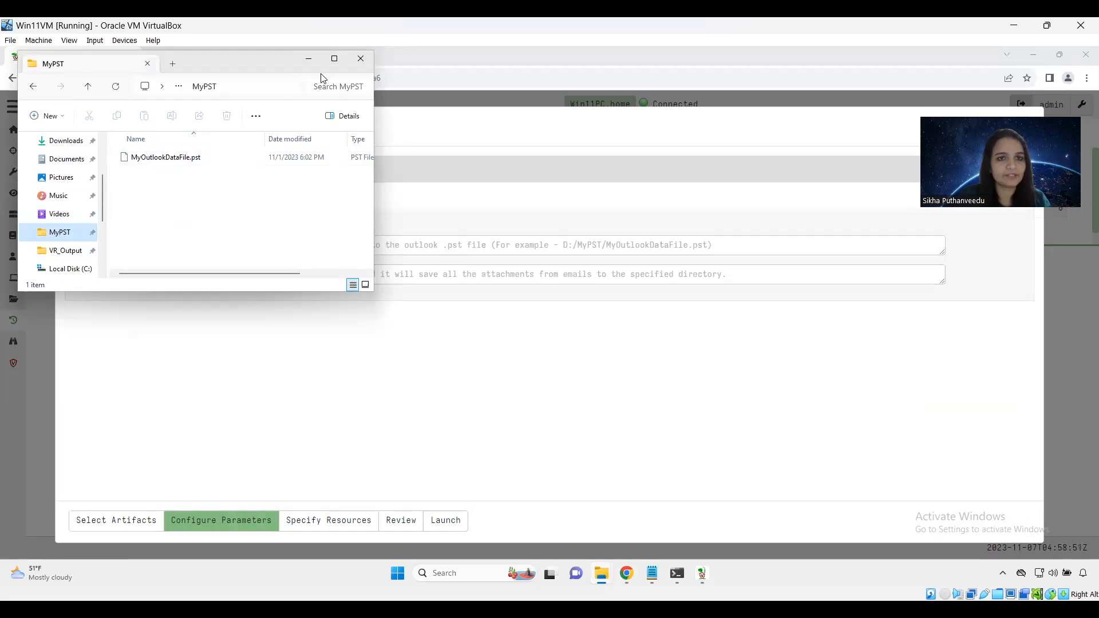
{"action": "left_click", "coordinate": [334, 58]}
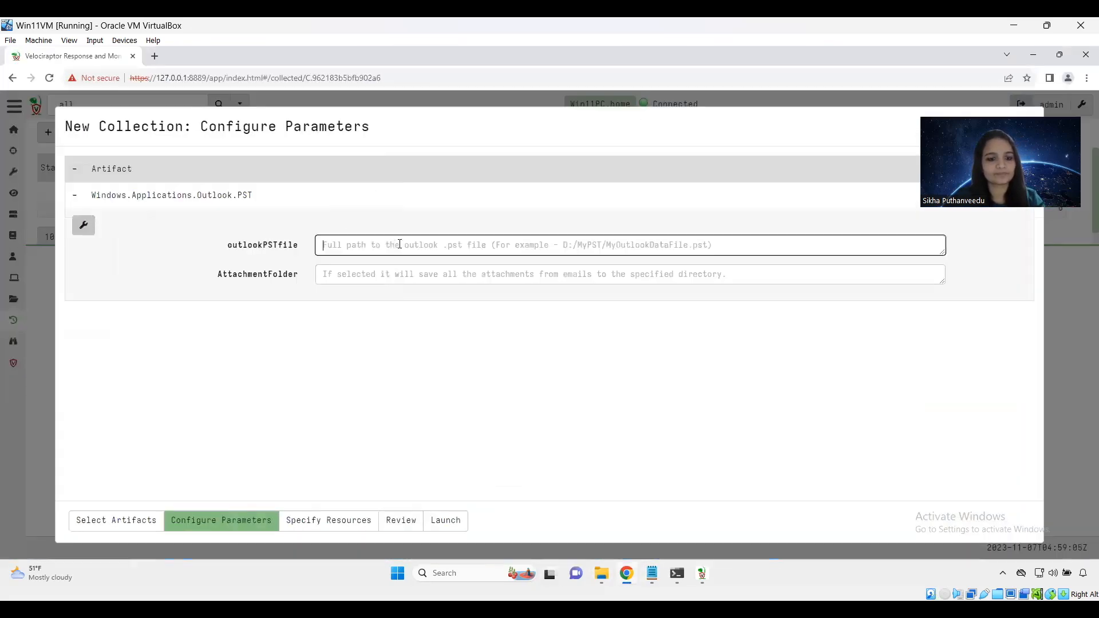
Step: Set outlookPSTfile to C:\MyPST\MyOutlookDataFile.pst and bring up the VR_Output folder
{"action": "type", "text": "C:\\MyPST\\MyOutlookDataFile.pst"}
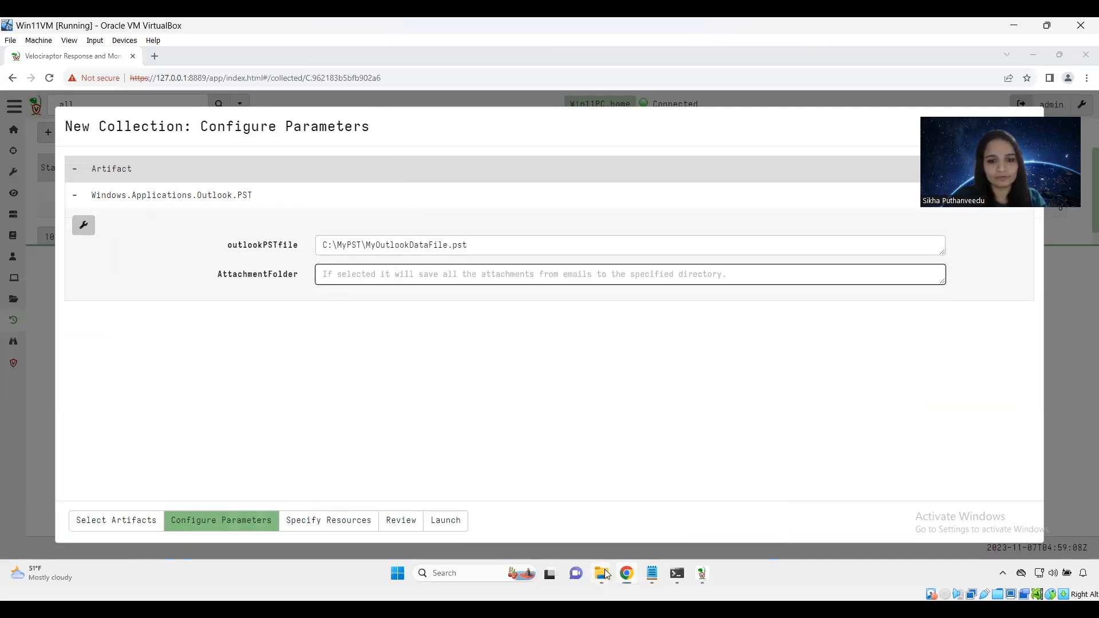
{"action": "left_click", "coordinate": [601, 572]}
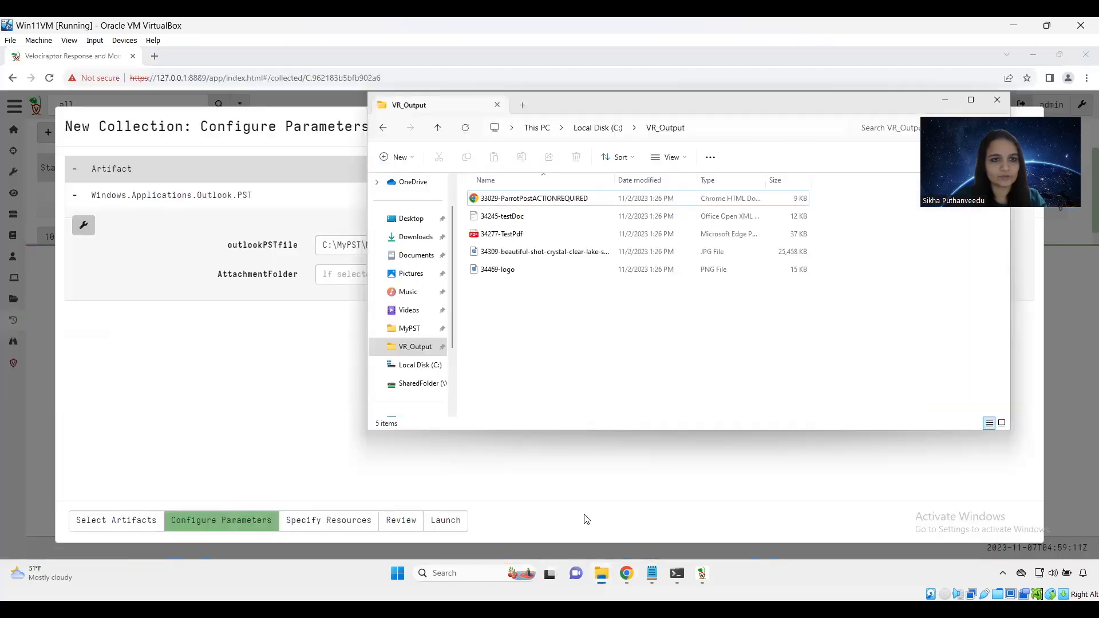
Step: Permanently delete the five extracted attachments in VR_Output and close the folder window
{"action": "left_click_drag", "start_coordinate": [631, 105], "coordinate": [575, 112]}
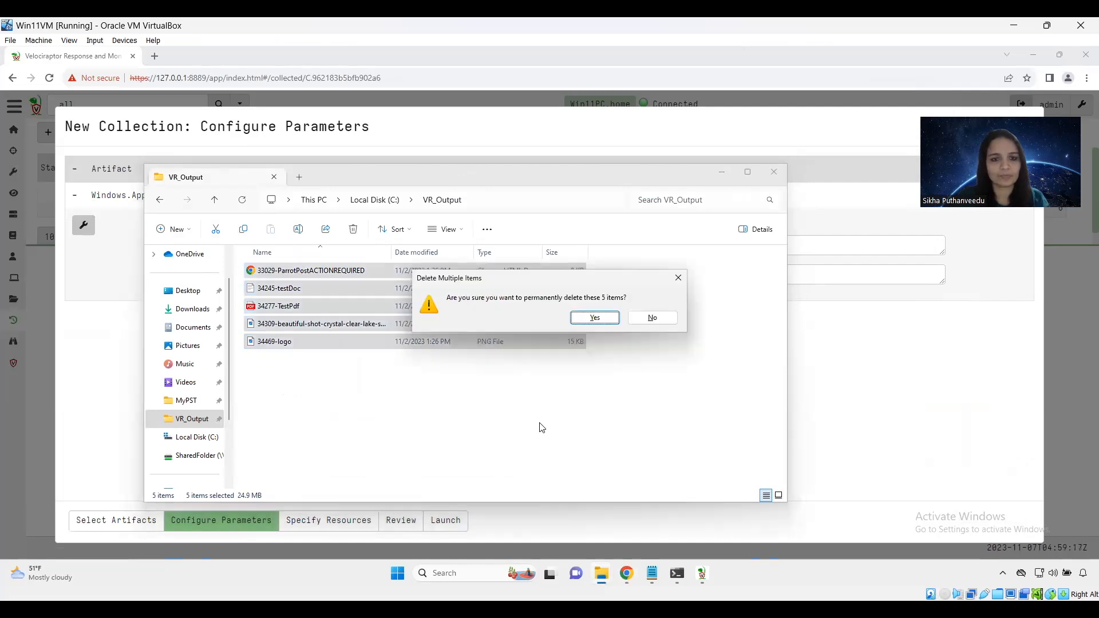
{"action": "left_click", "coordinate": [593, 317]}
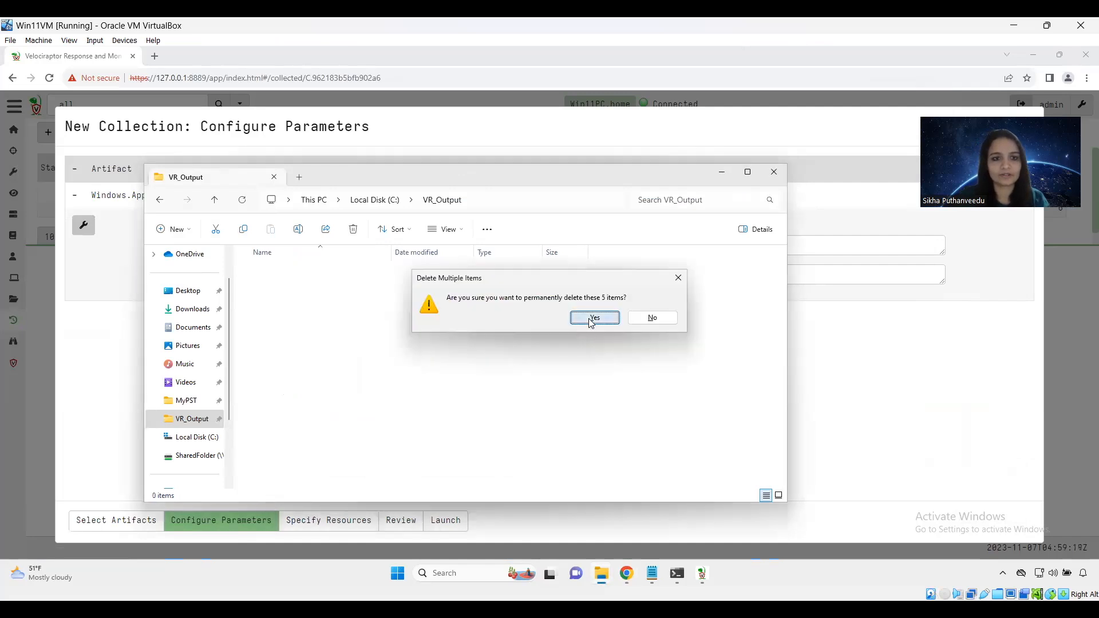
{"action": "left_click", "coordinate": [594, 317]}
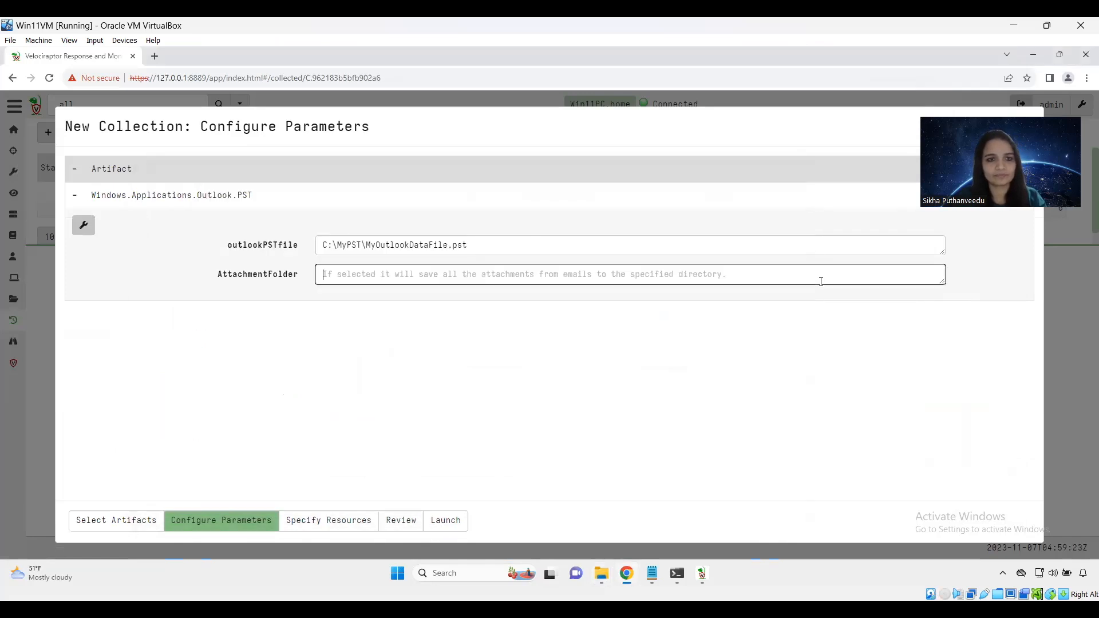
Step: Set AttachmentFolder to C:\VR_Output and launch the Outlook PST collection
{"action": "type", "text": "C:\\VR_Output"}
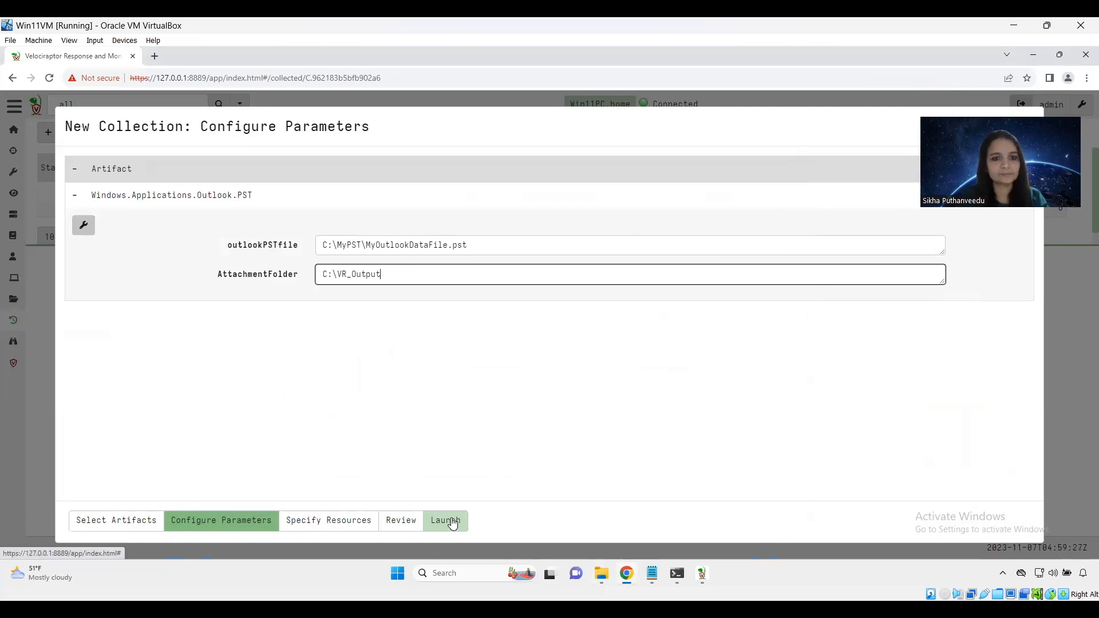
{"action": "left_click", "coordinate": [445, 520]}
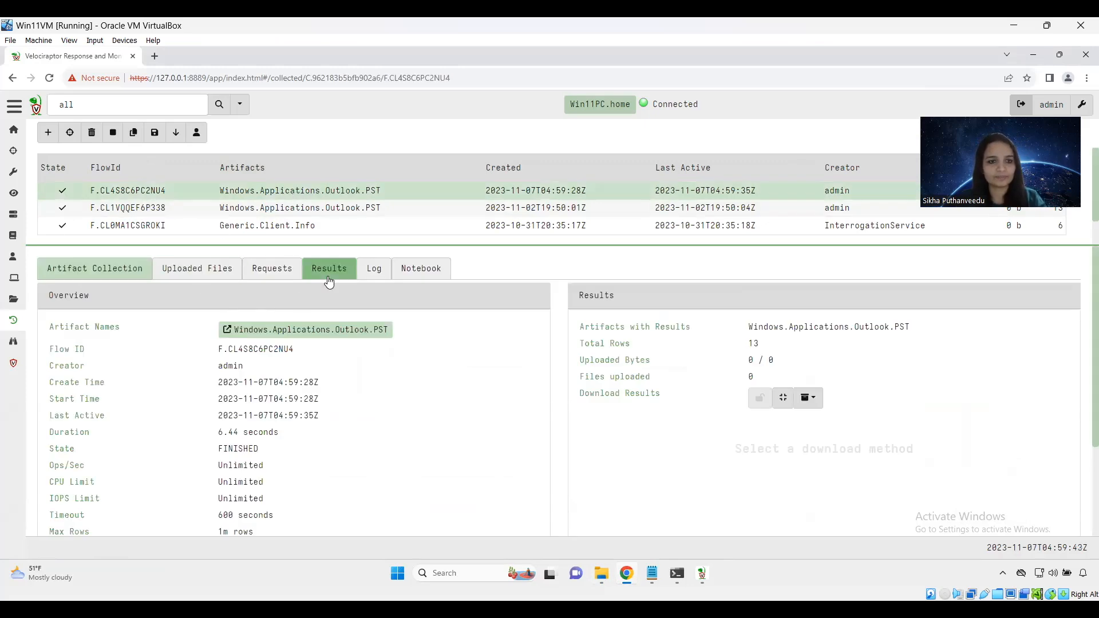
Step: View the finished flow's Results table and scroll through the parsed email rows
{"action": "left_click", "coordinate": [328, 268]}
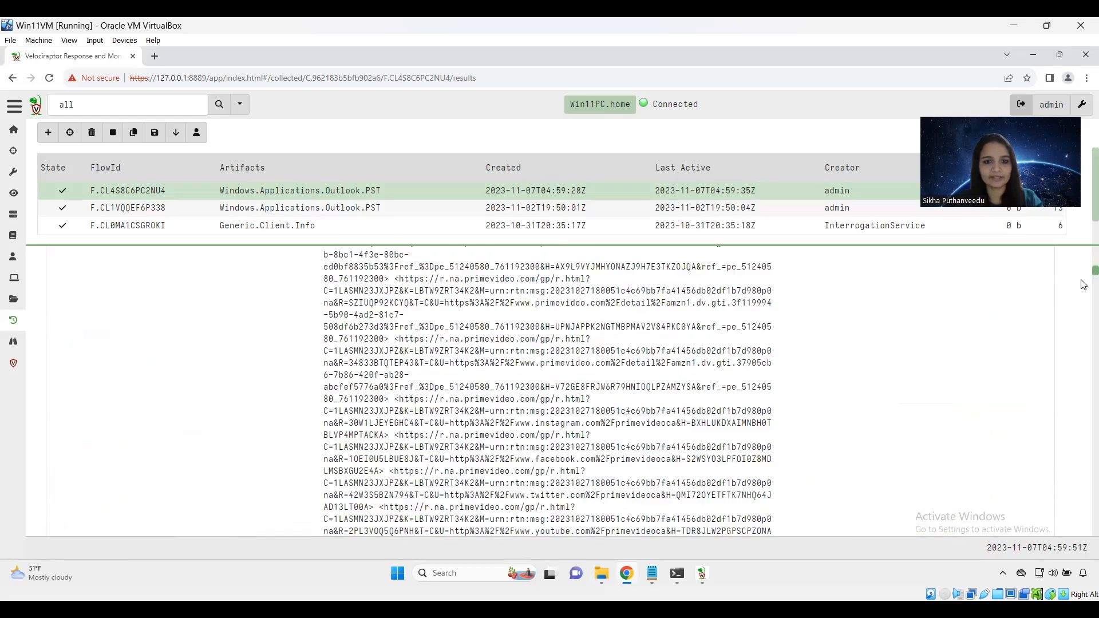
{"action": "scroll", "scroll_direction": "down", "scroll_amount": 3}
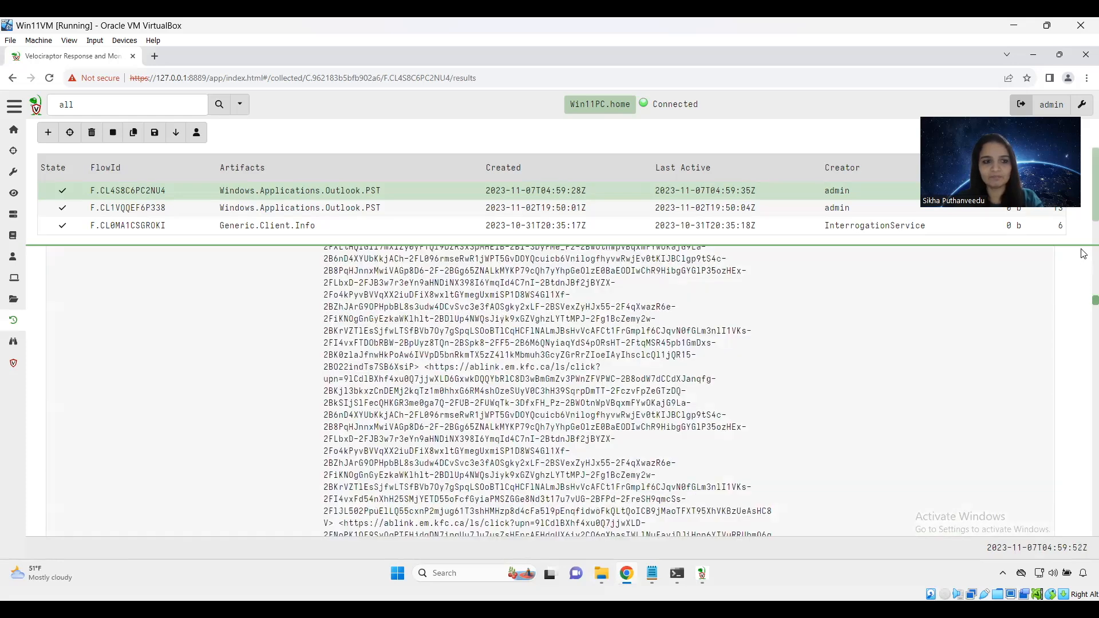
{"action": "left_click", "coordinate": [328, 267]}
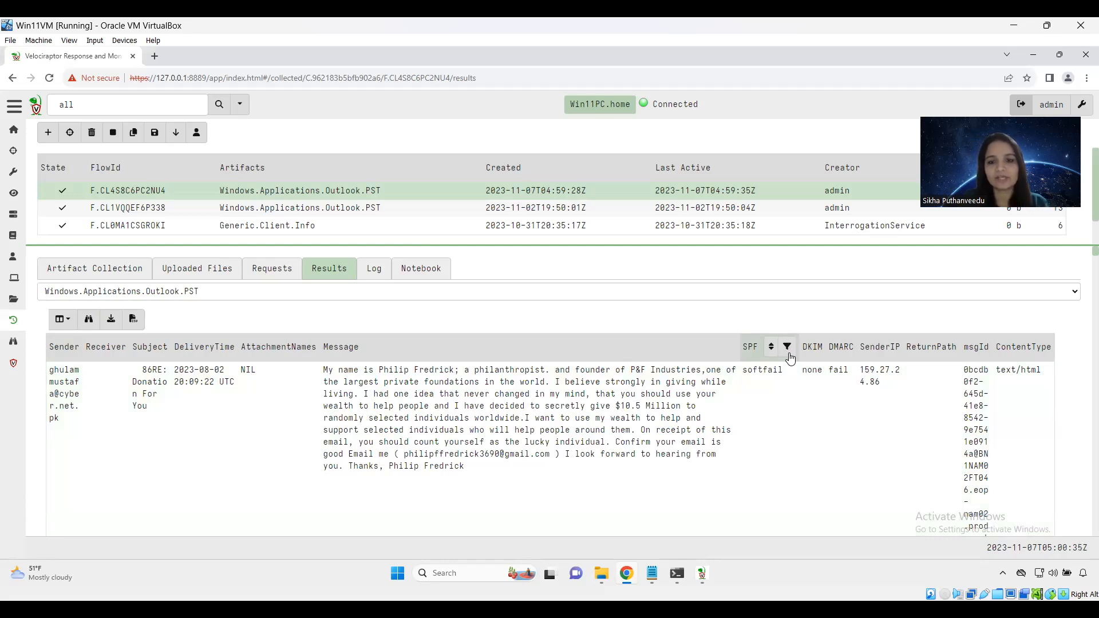
Step: Filter the SPF column of the results with fail|none
{"action": "left_click", "coordinate": [787, 345]}
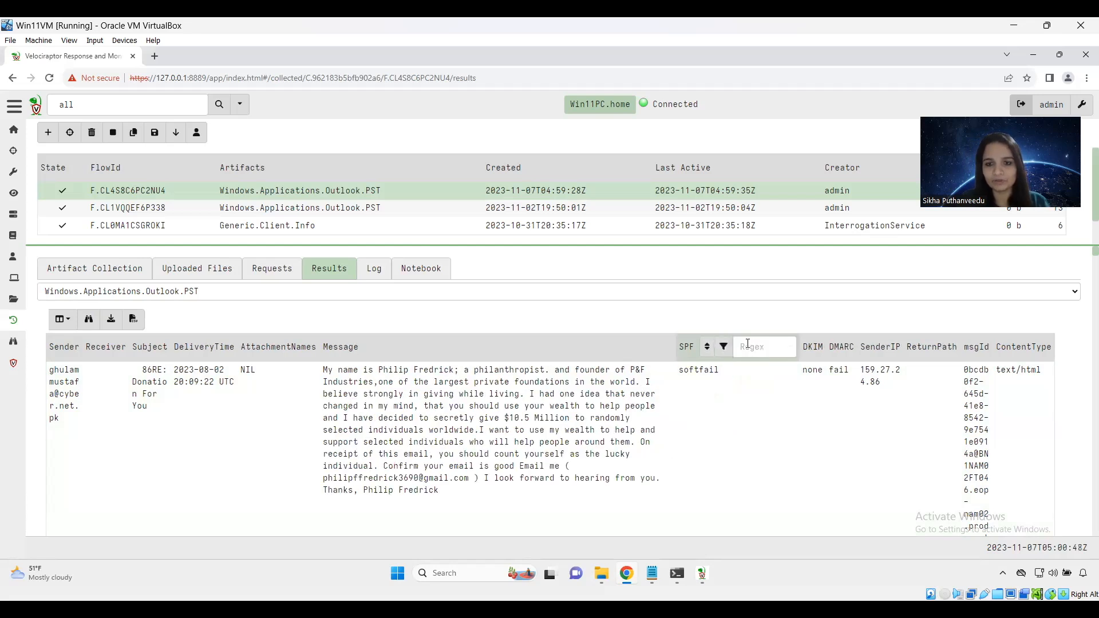
{"action": "type", "text": "fail"}
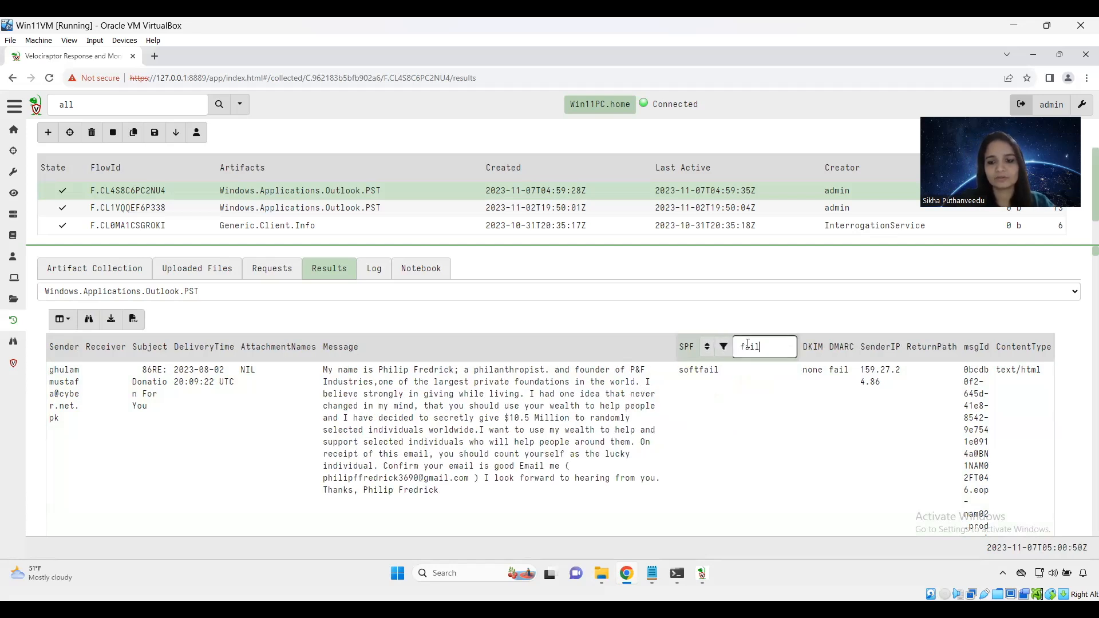
{"action": "type", "text": "|n"}
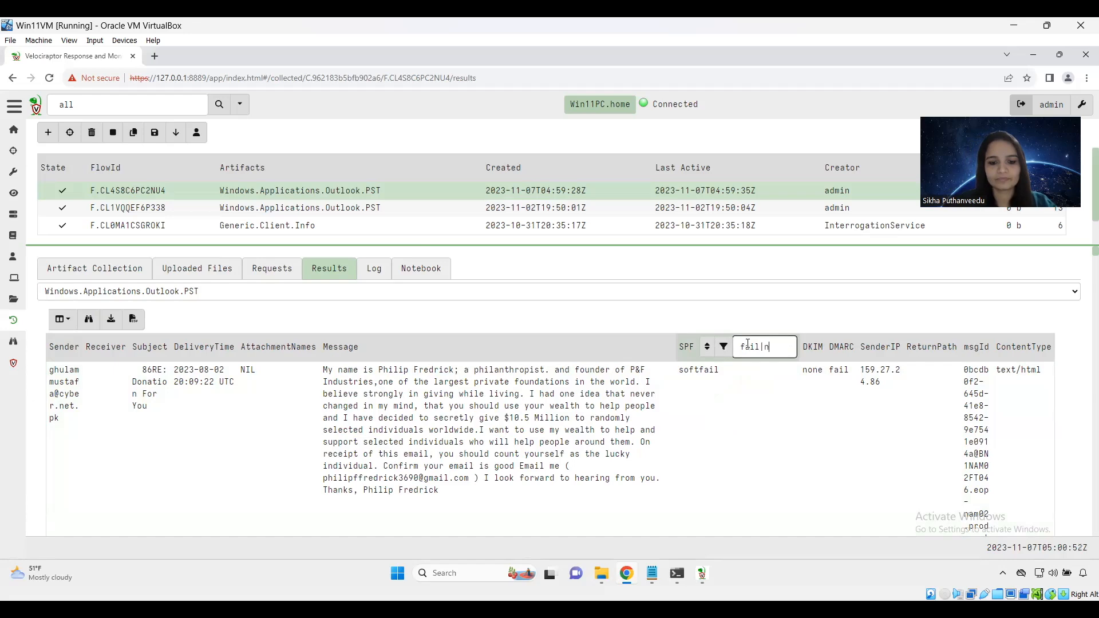
{"action": "type", "text": "one"}
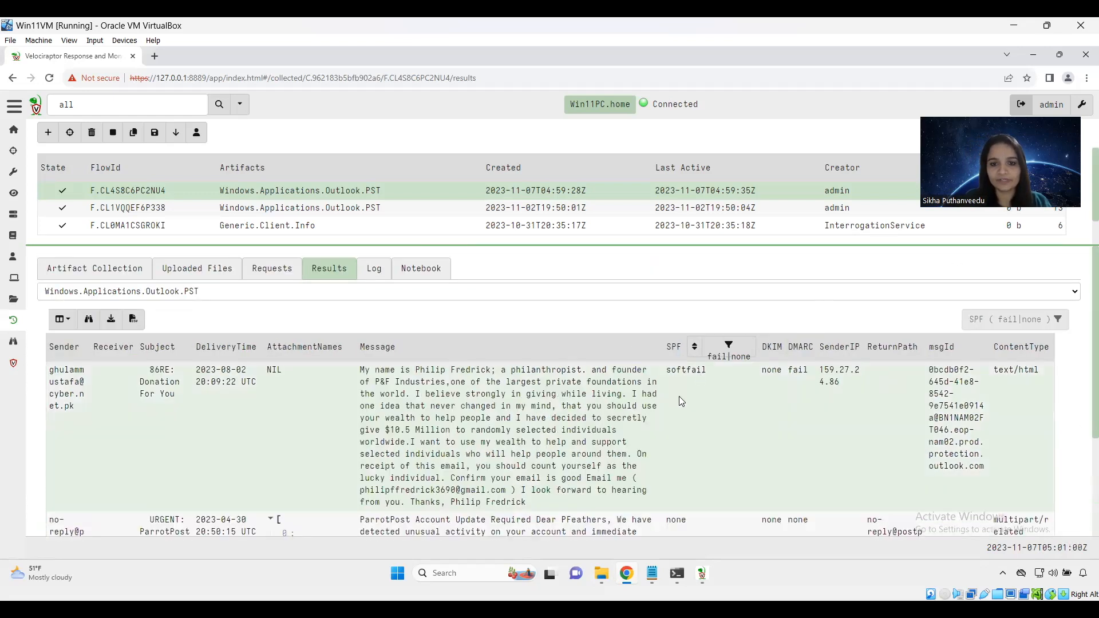
{"action": "mouse_move", "coordinate": [825, 410]}
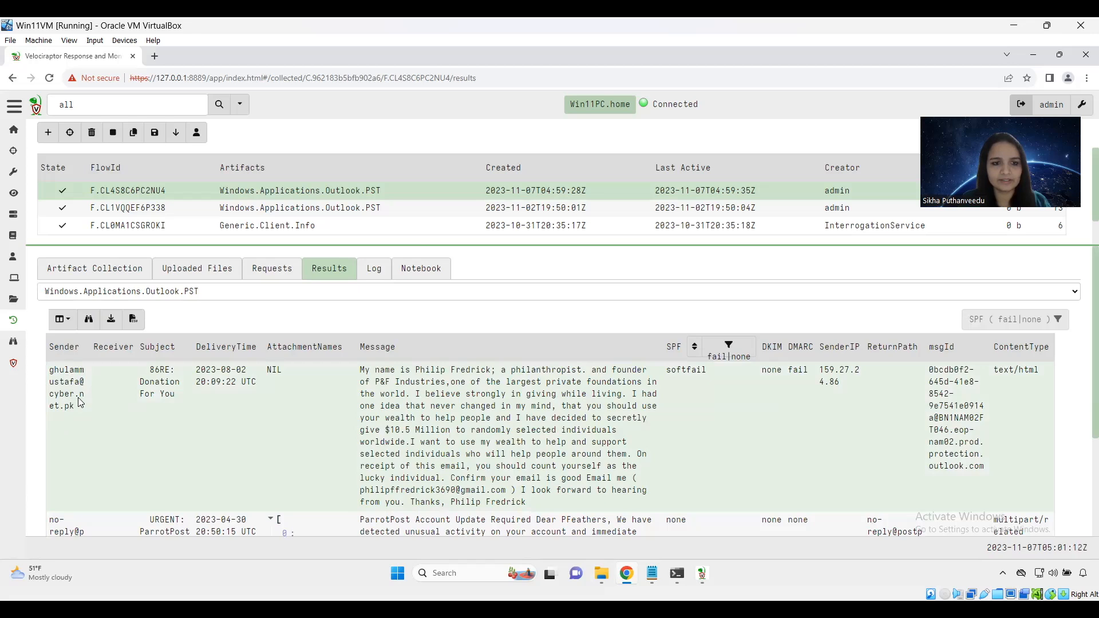
{"action": "mouse_move", "coordinate": [392, 442]}
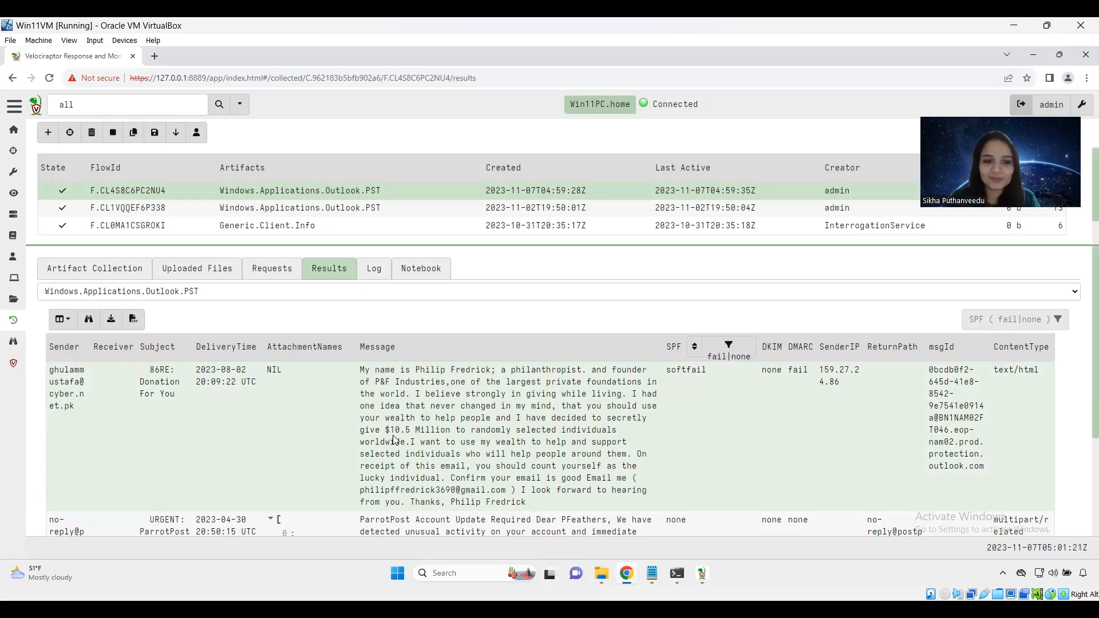
{"action": "mouse_move", "coordinate": [370, 365]}
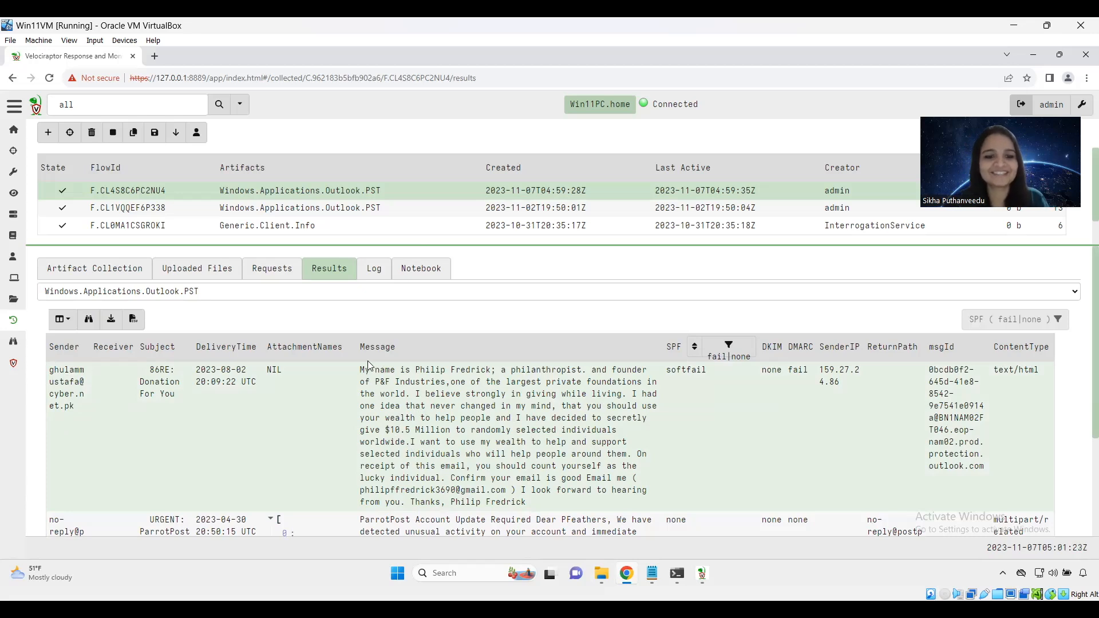
{"action": "mouse_move", "coordinate": [414, 373]}
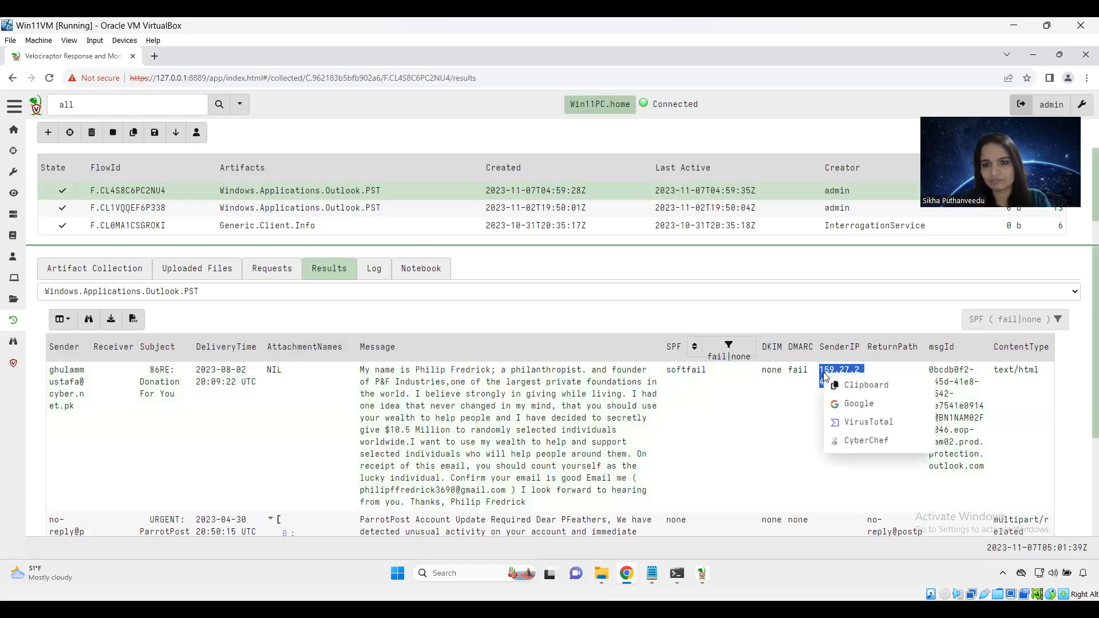
{"action": "mouse_move", "coordinate": [868, 422]}
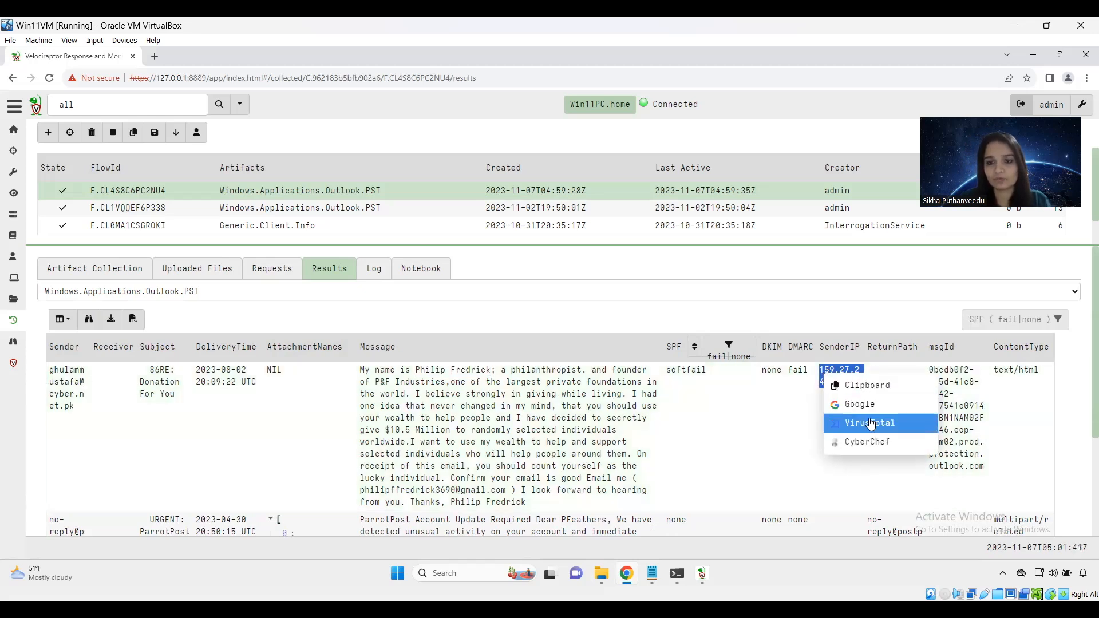
Step: Look up sender IP 159.27.24.86 on VirusTotal from the SenderIP value's menu
{"action": "left_click", "coordinate": [870, 422]}
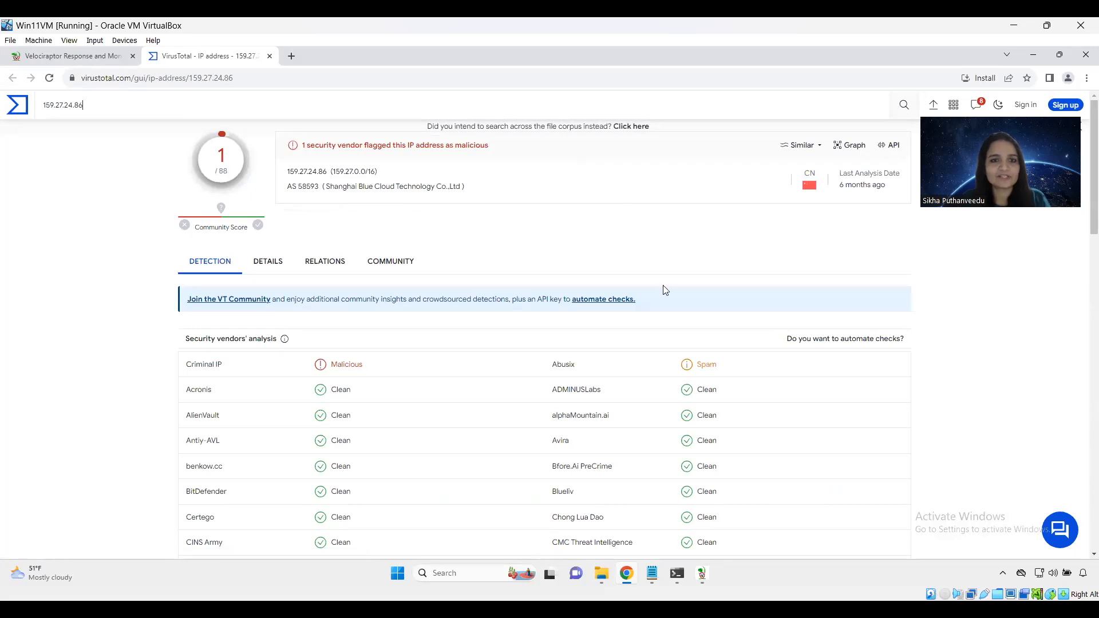
{"action": "mouse_move", "coordinate": [490, 247]}
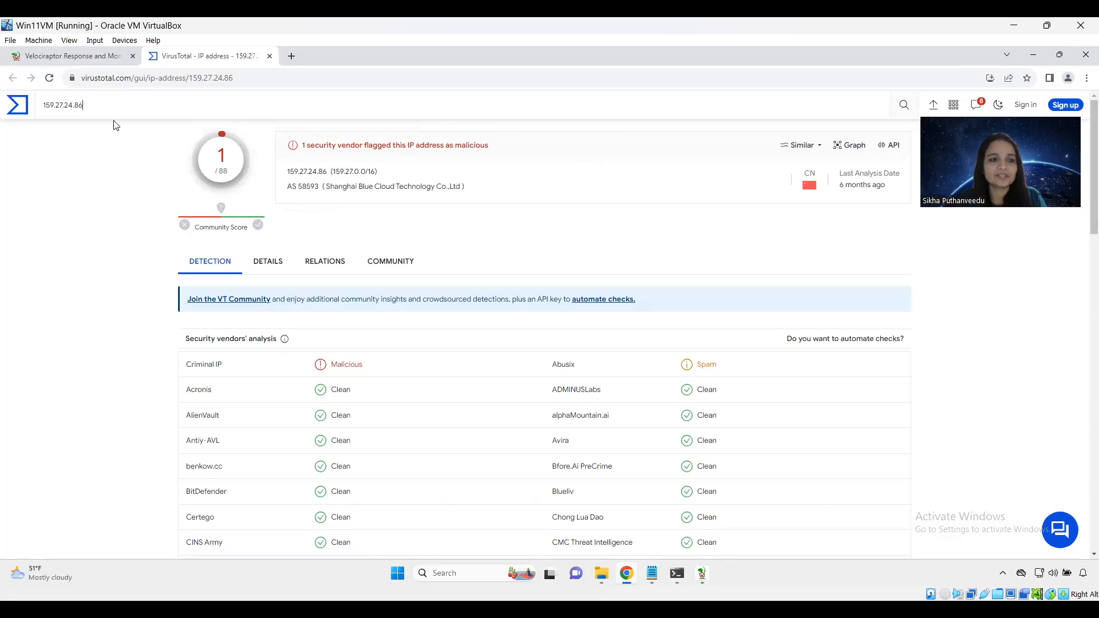
Step: Return from the VirusTotal IP report to the Velociraptor PST collection results
{"action": "left_click", "coordinate": [70, 55]}
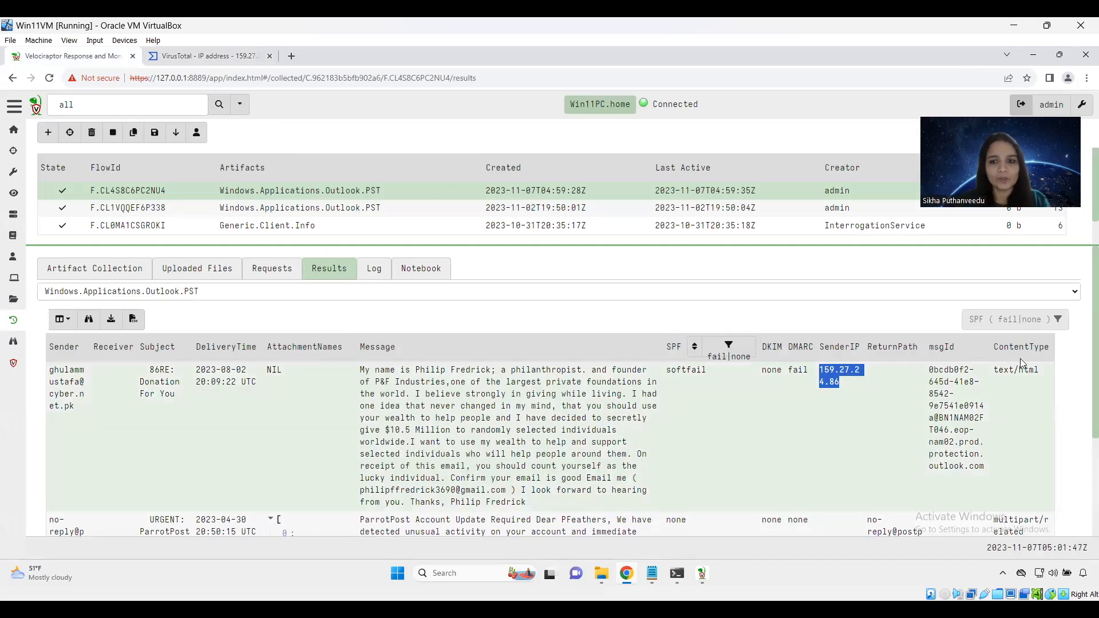
{"action": "scroll", "scroll_direction": "down", "scroll_amount": 3}
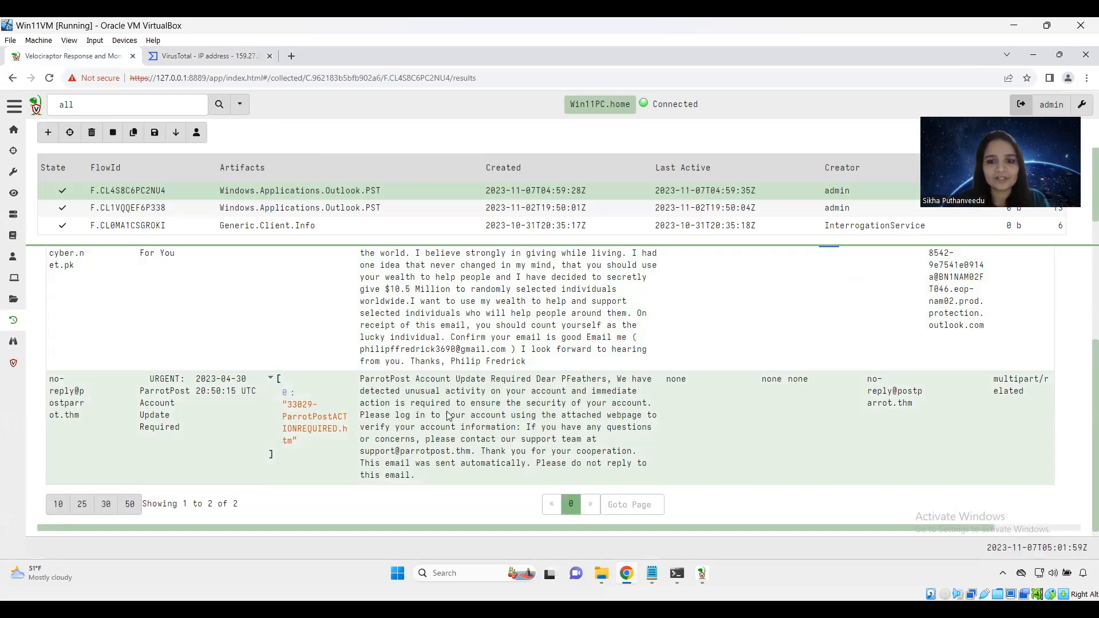
{"action": "mouse_move", "coordinate": [671, 390]}
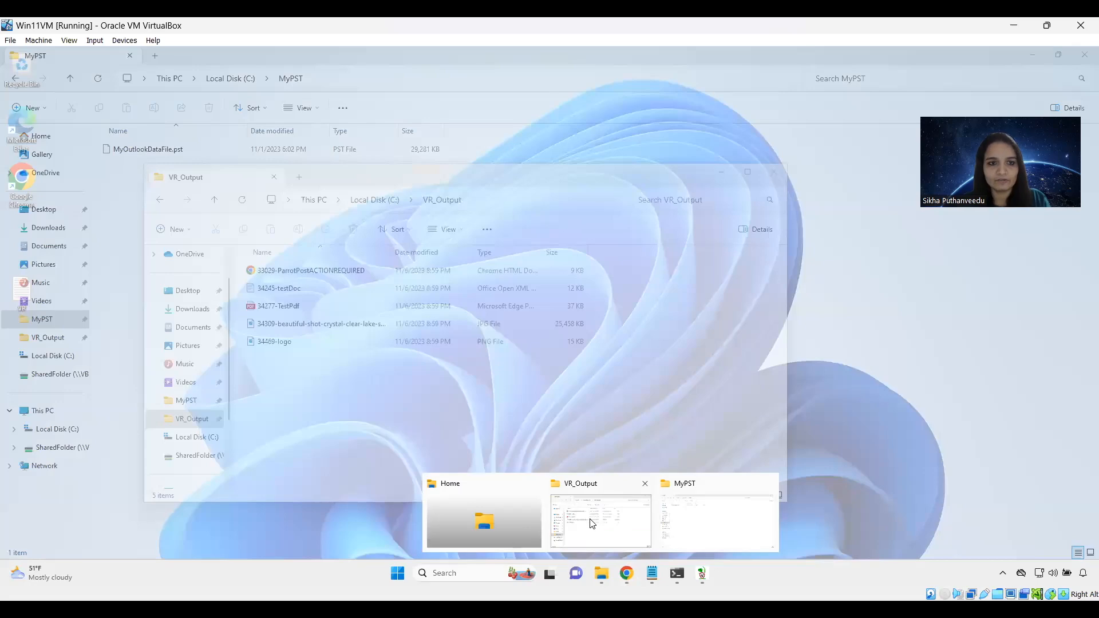
{"action": "left_click", "coordinate": [599, 522]}
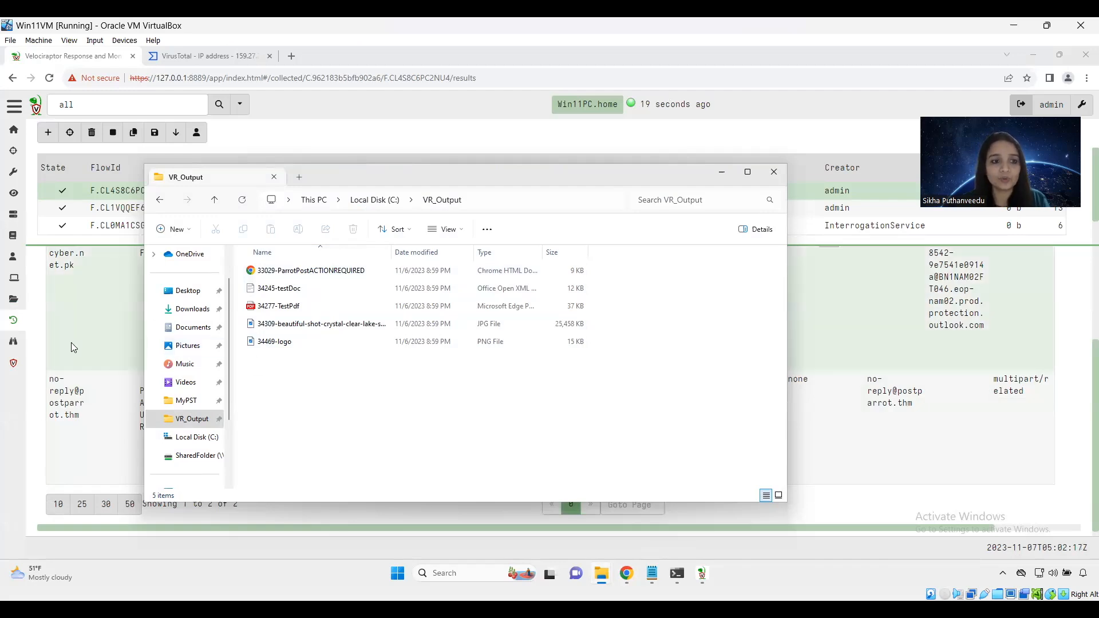
{"action": "left_click", "coordinate": [773, 172]}
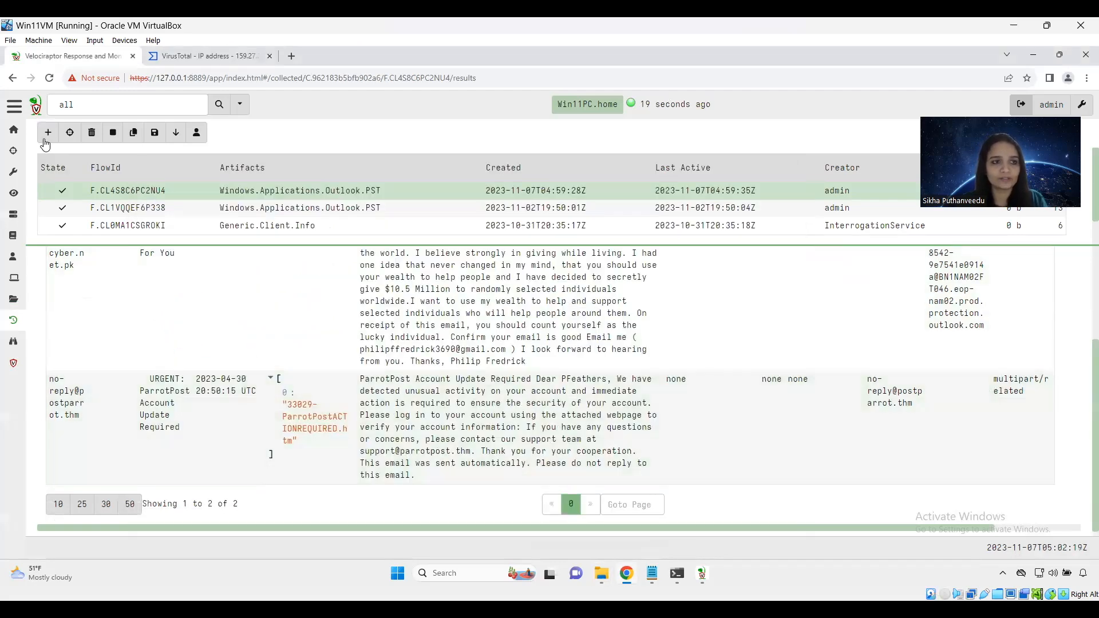
Step: Start a new collection, choose Windows.Outlook.PST.Attachment.Hashes via a 'has' search and continue to its parameters
{"action": "left_click", "coordinate": [46, 132]}
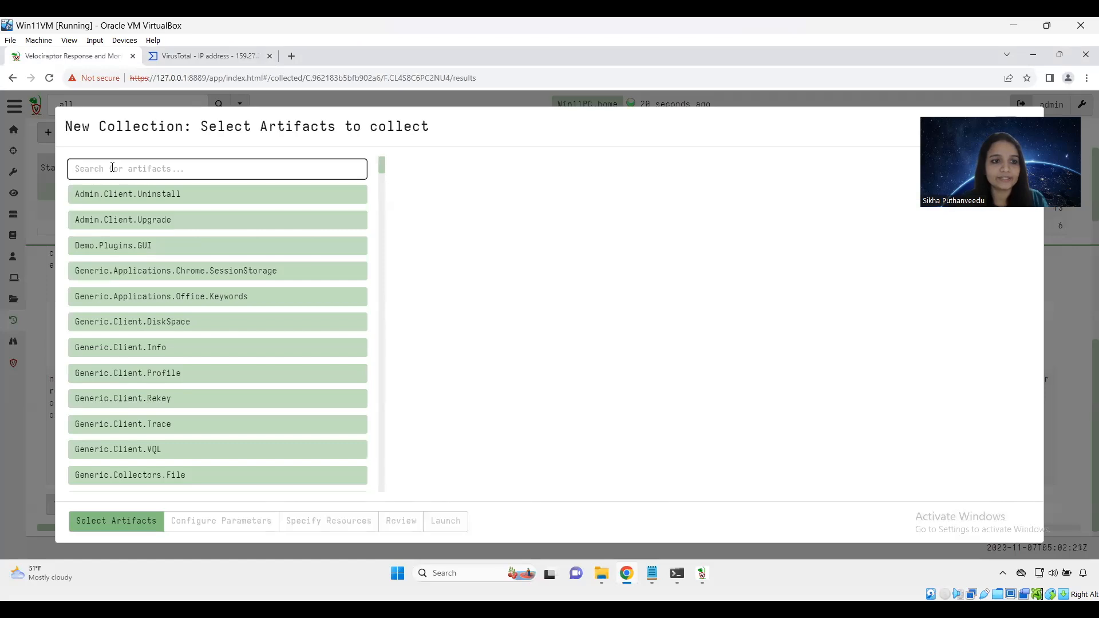
{"action": "type", "text": "hashes"}
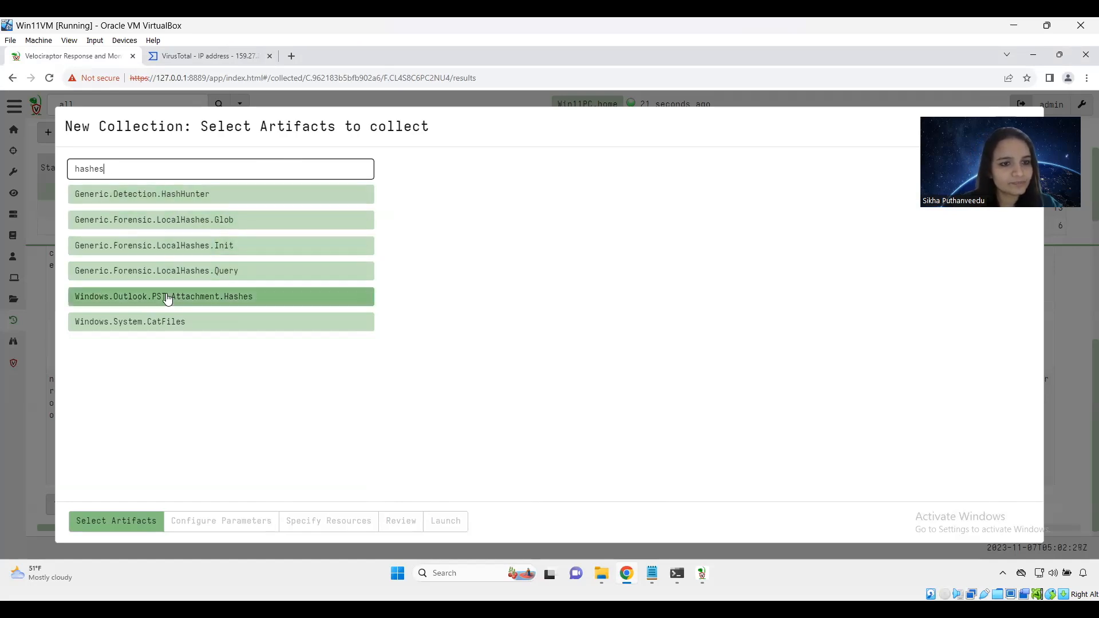
{"action": "left_click", "coordinate": [163, 295]}
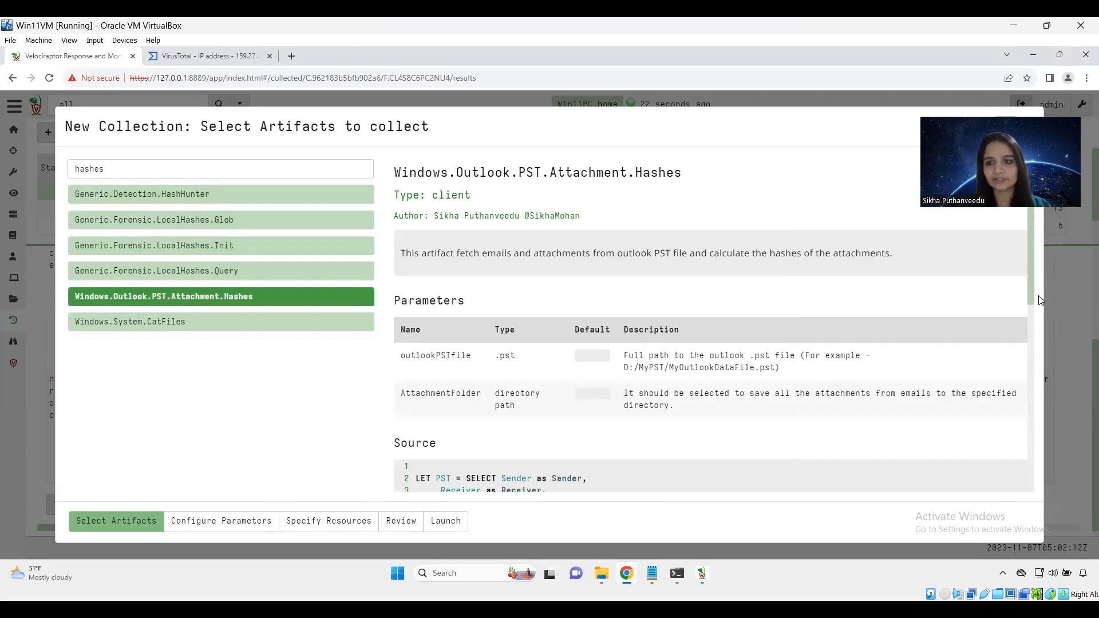
{"action": "scroll", "scroll_direction": "down", "scroll_amount": 3}
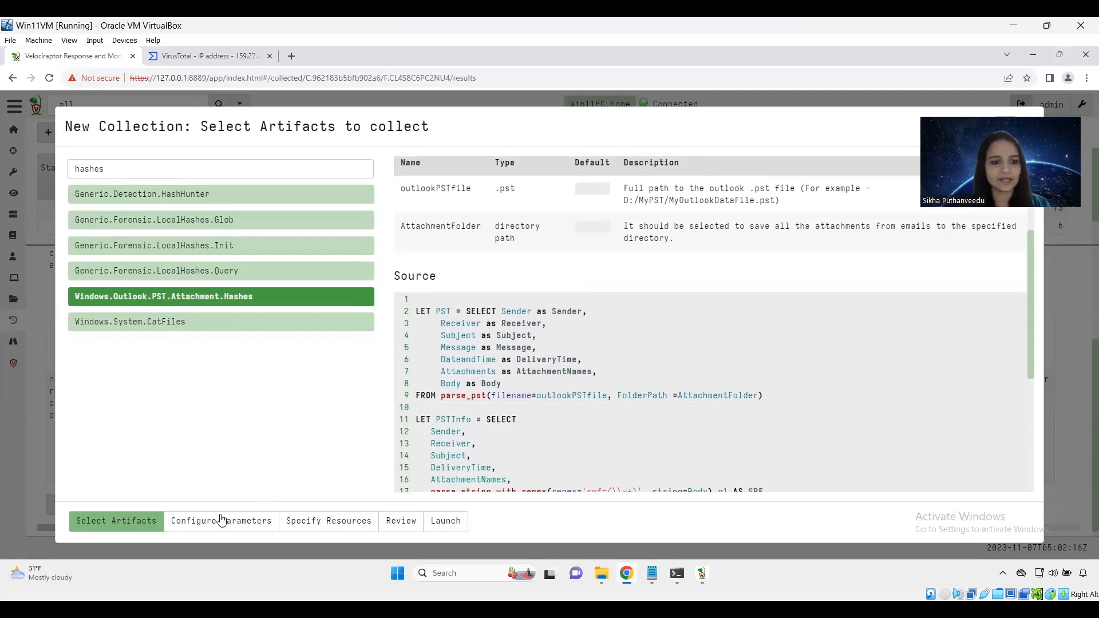
{"action": "left_click", "coordinate": [221, 521]}
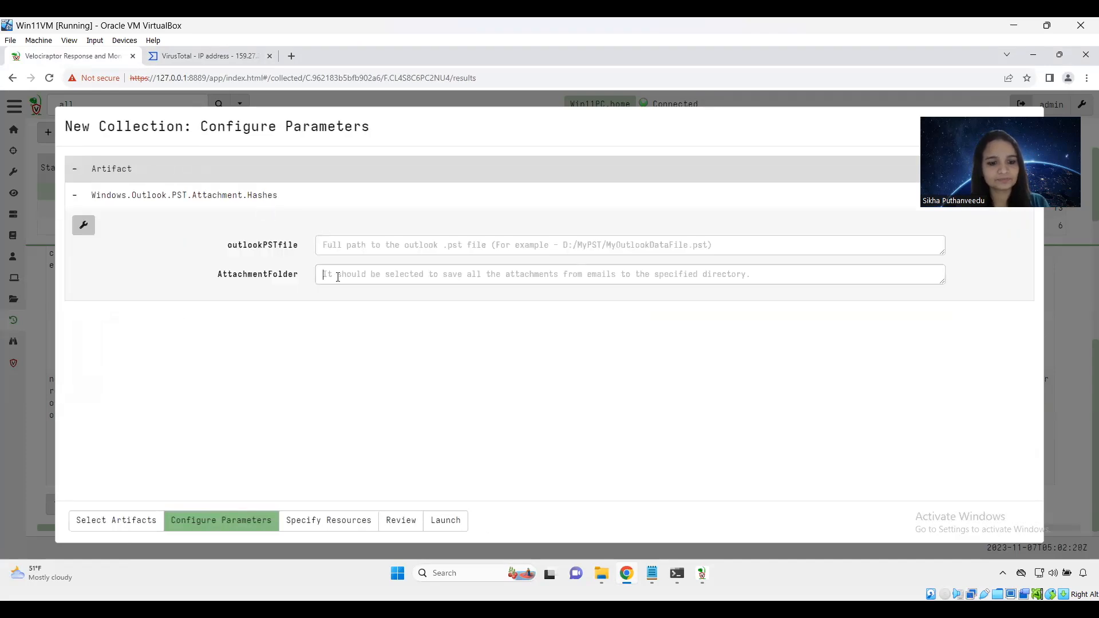
Step: Set AttachmentFolder to C:\VR_Output, outlookPSTfile to C:\MyPST\MyOutlookDataFile.pst and launch the collection
{"action": "type", "text": "C:\\VR_Output"}
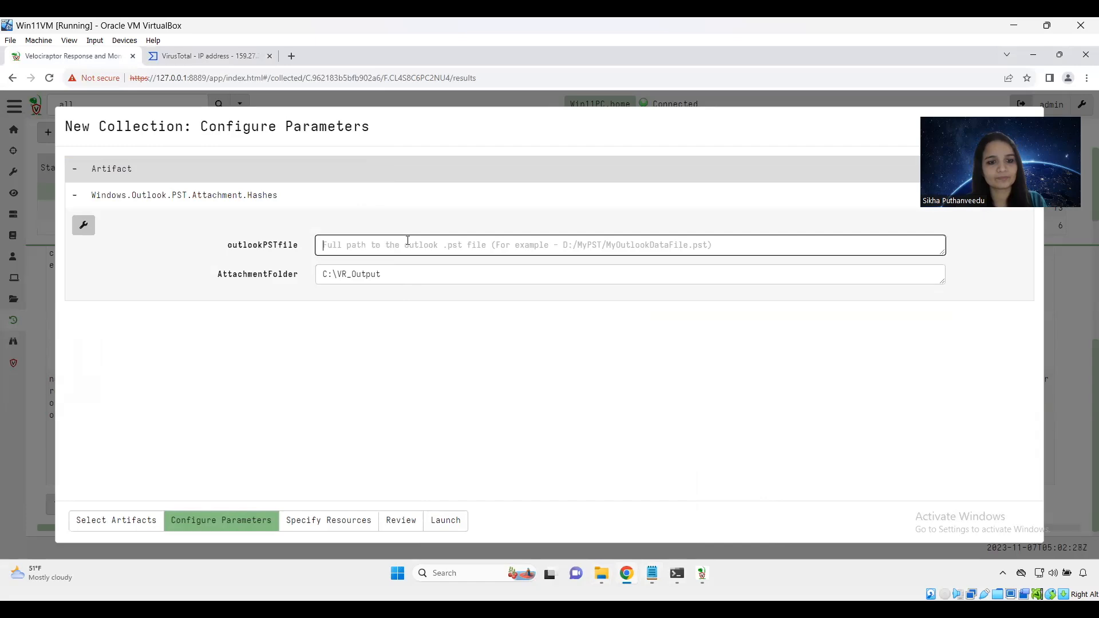
{"action": "type", "text": "C:\\MyPST\\MyOutlookDataFile.pst"}
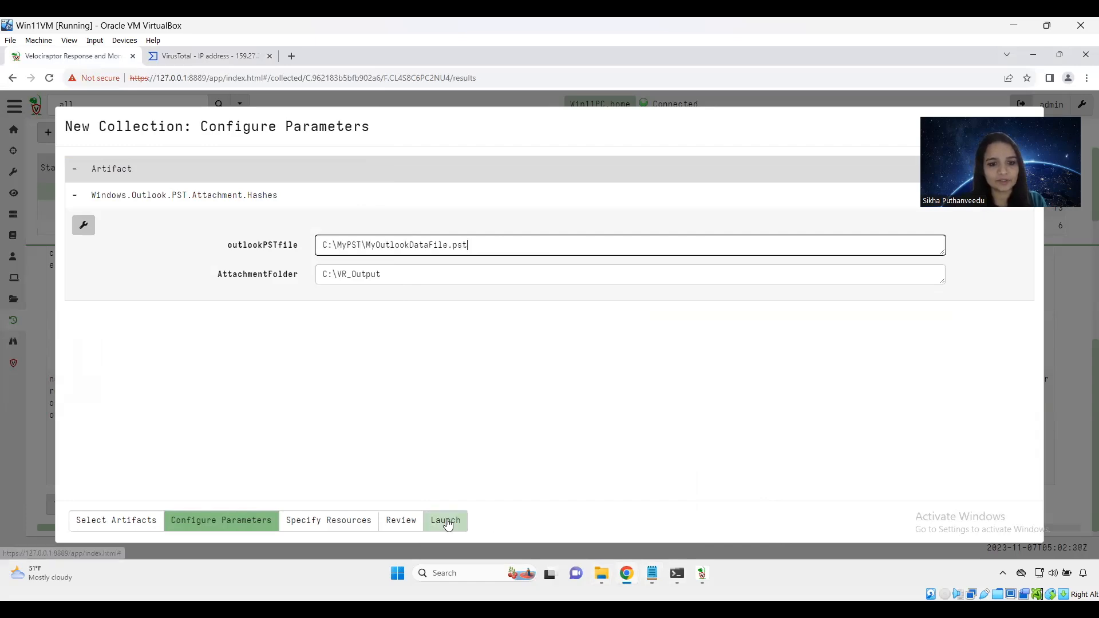
{"action": "left_click", "coordinate": [444, 519]}
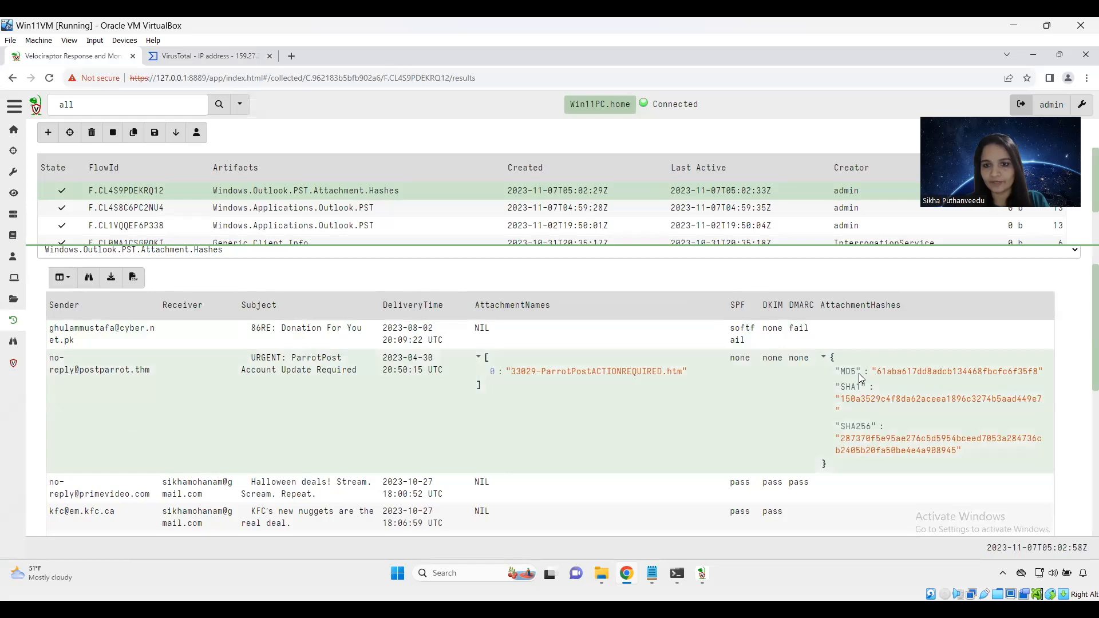
{"action": "mouse_move", "coordinate": [884, 431]}
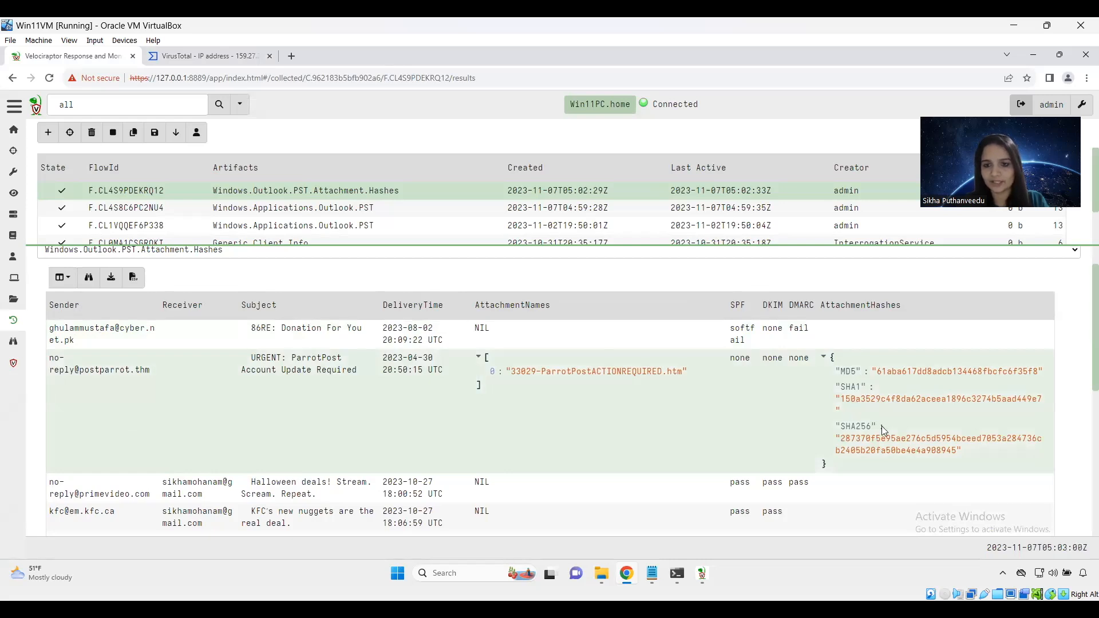
{"action": "mouse_move", "coordinate": [960, 455]}
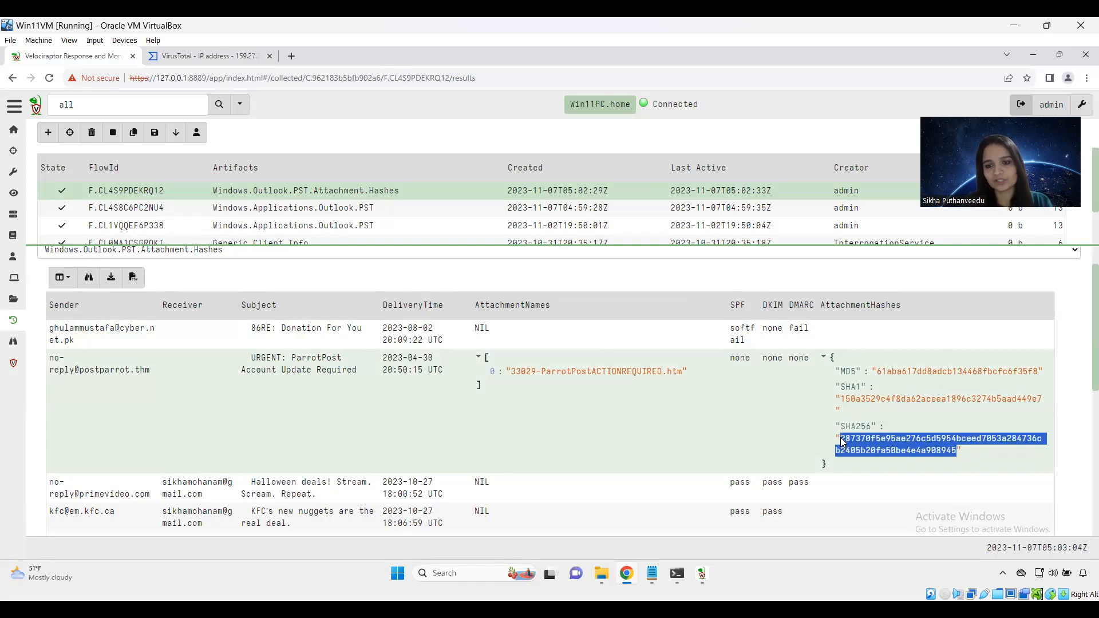
Step: Send the ParrotPost attachment's SHA256 hash to VirusTotal from the results context menu
{"action": "right_click", "coordinate": [911, 438]}
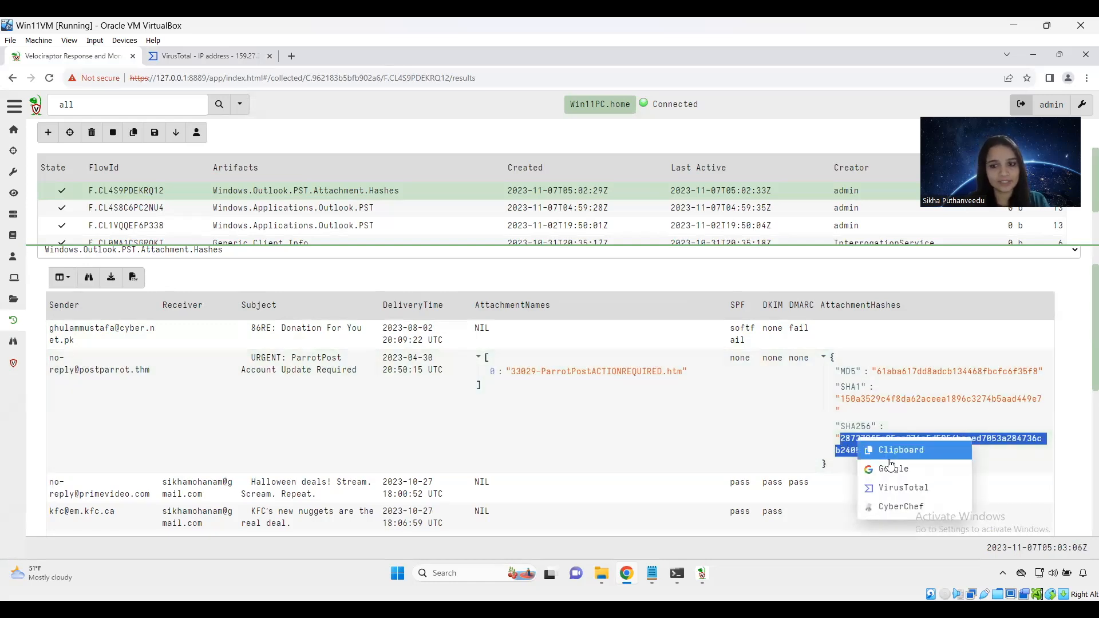
{"action": "left_click", "coordinate": [903, 488]}
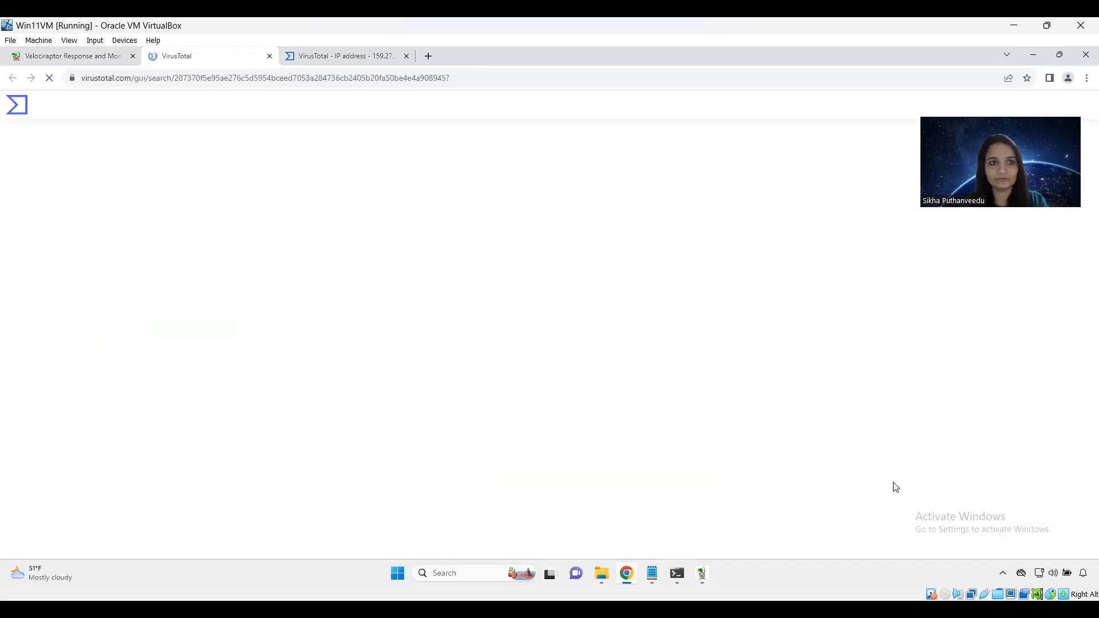